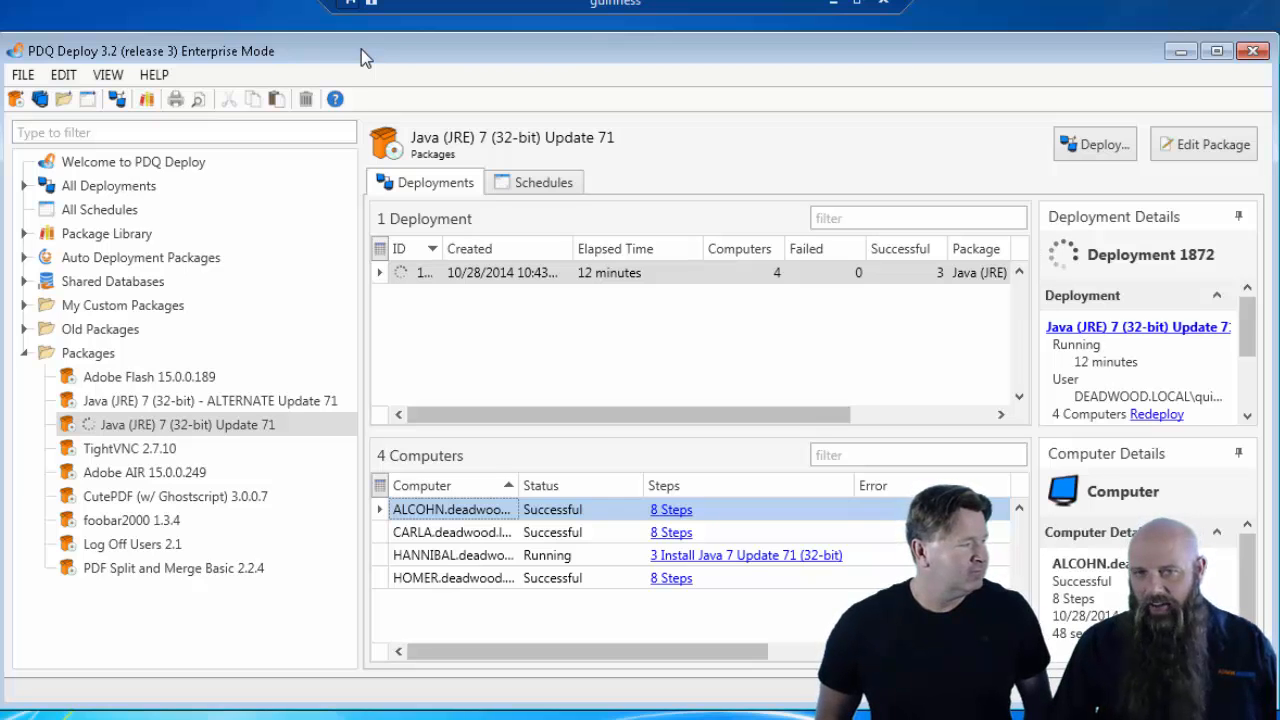
mouse_move(285, 442)
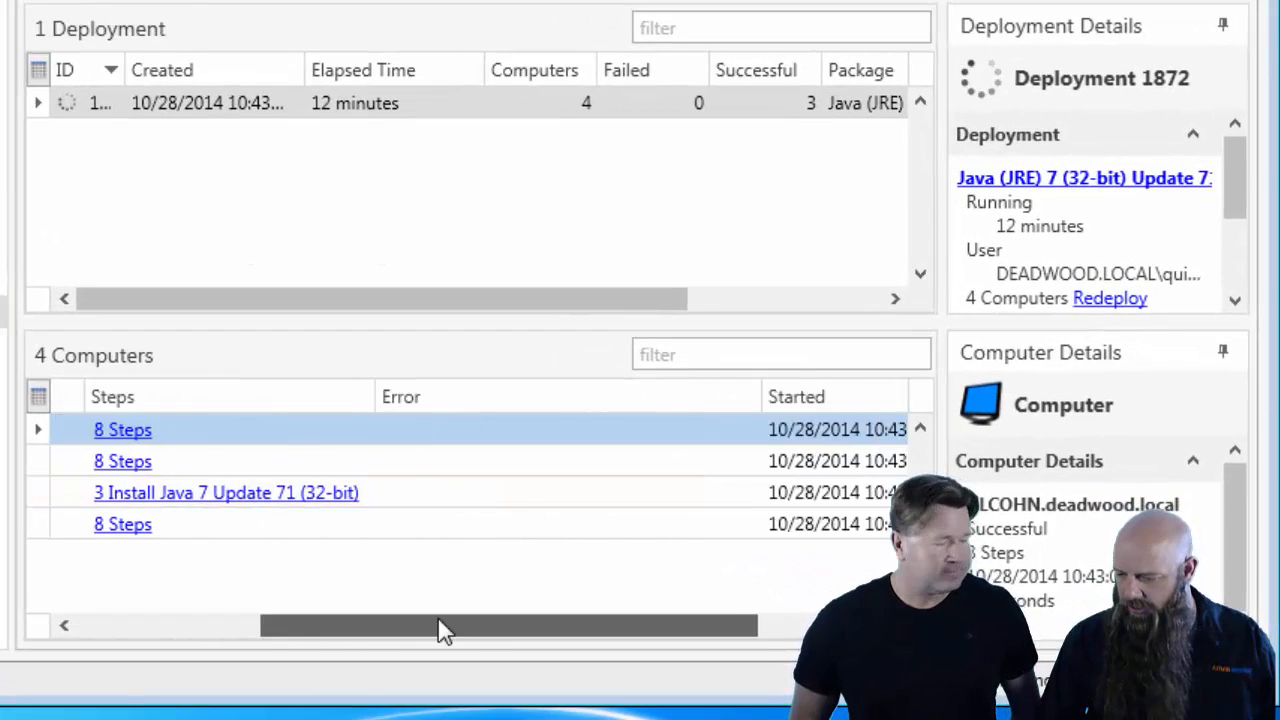
- Inspect the Update 71 package's properties and its Kill Browsers/Java and Uninstall Update 71 and 72 steps
drag(445, 625, 625, 625)
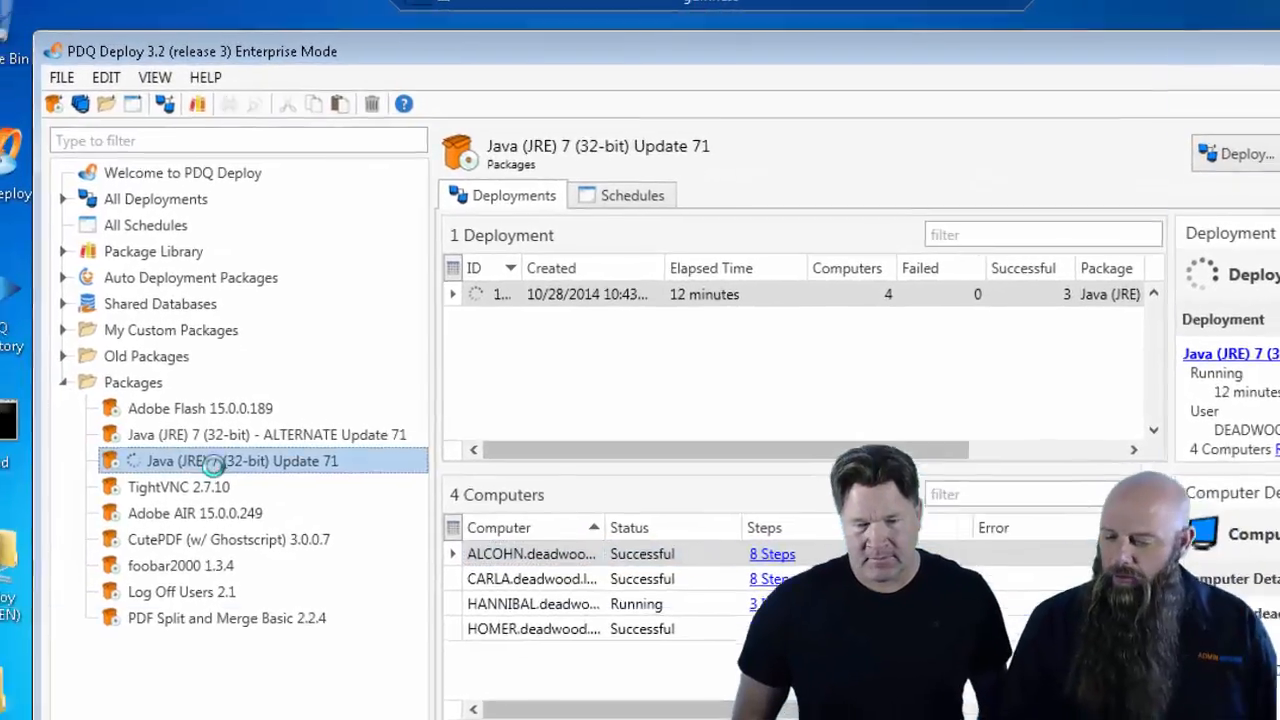
double_click(242, 461)
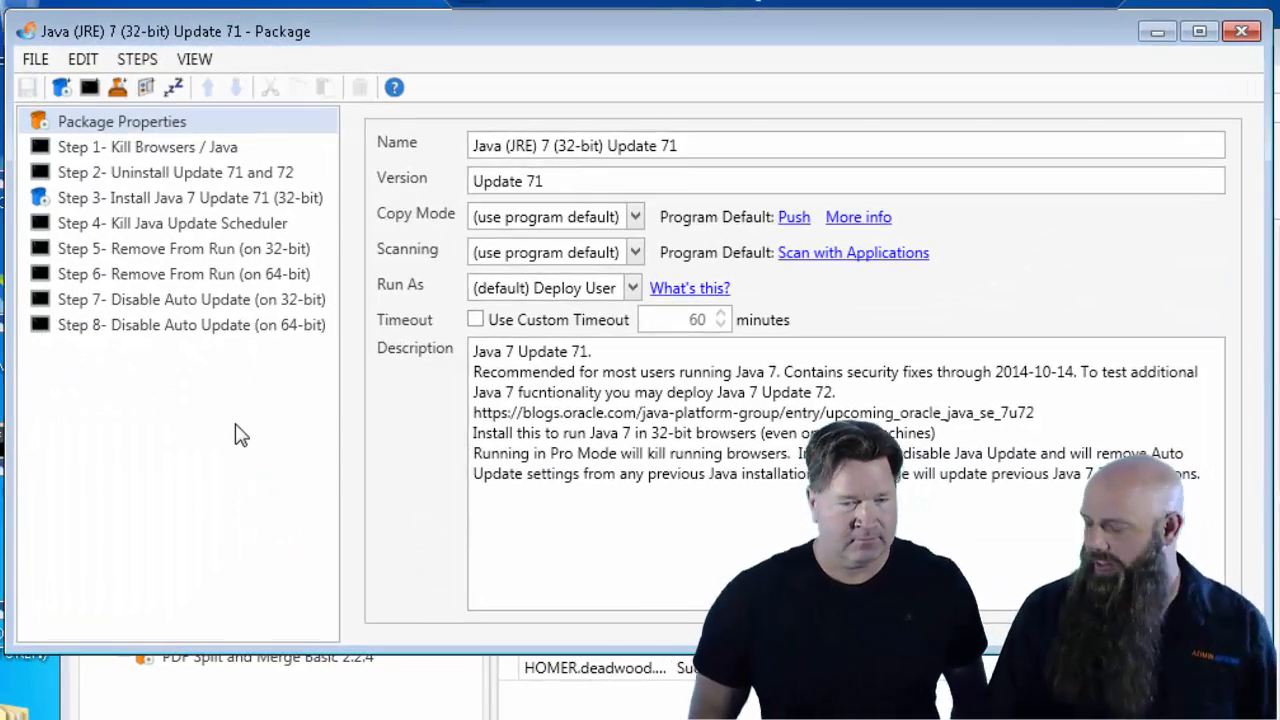
click(147, 147)
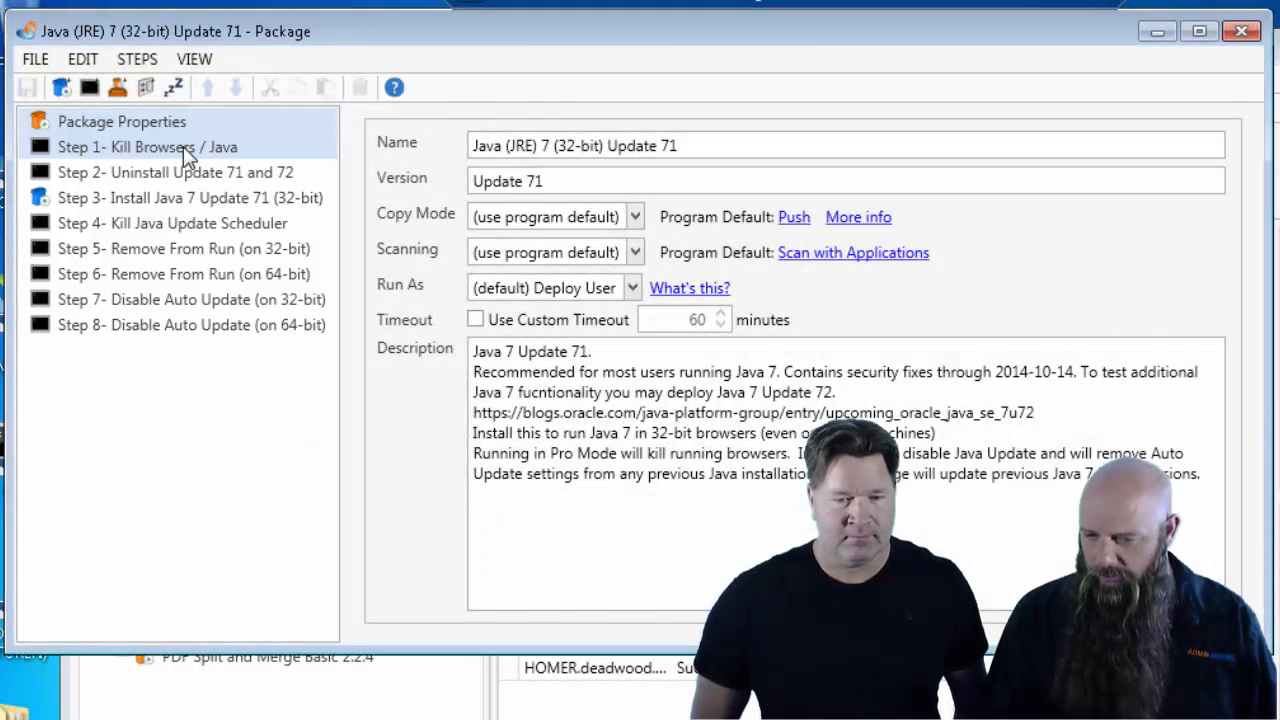
click(148, 146)
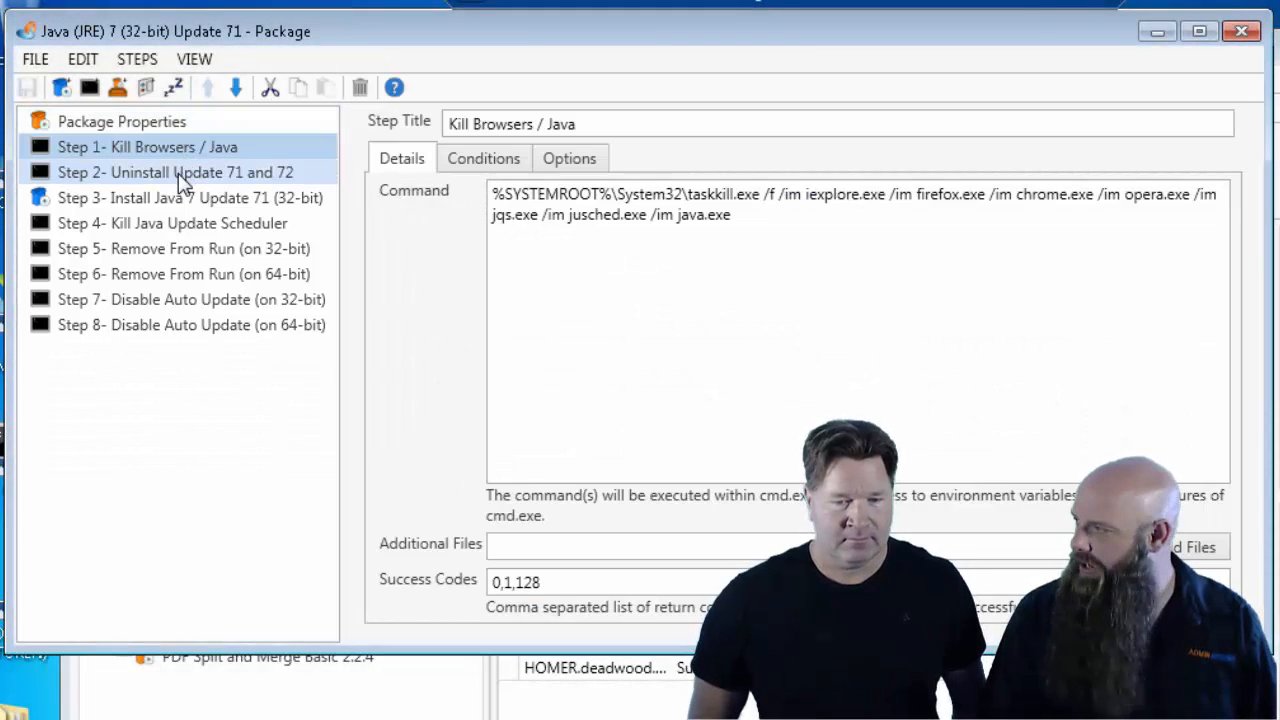
click(175, 172)
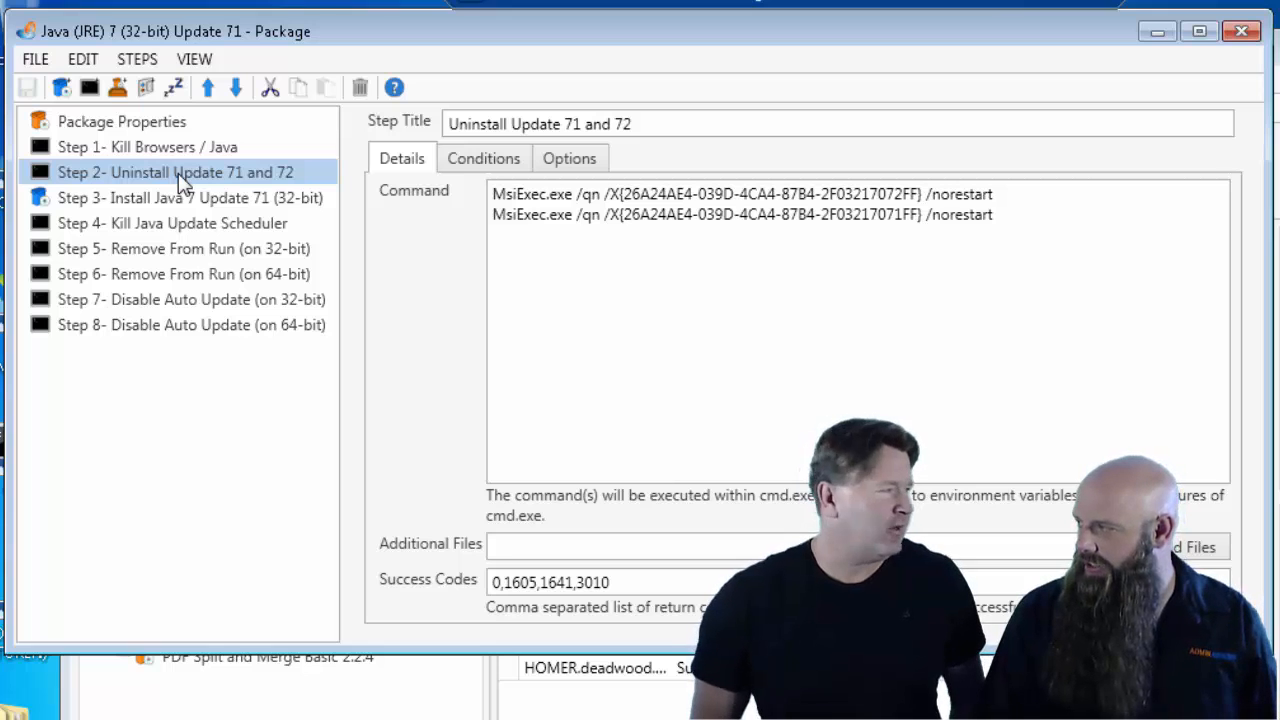
mouse_move(175, 197)
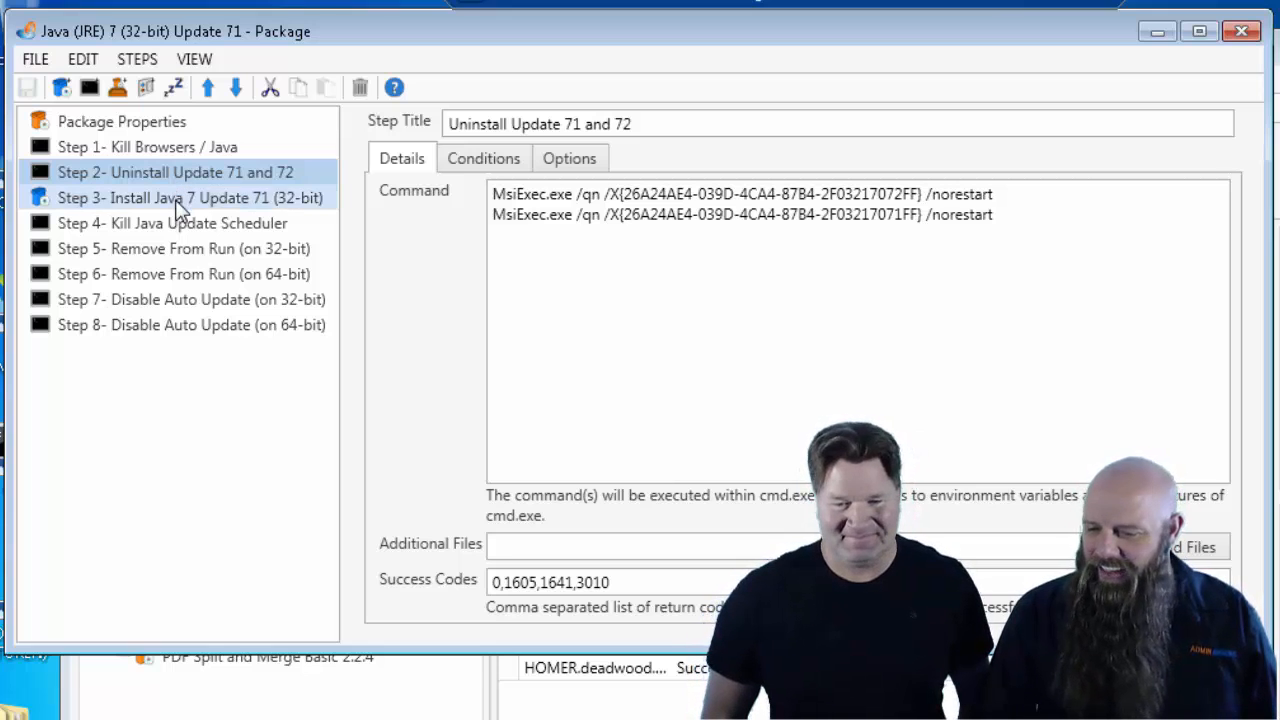
- Check the Install Java 7 Update 71 step, then select the ALTERNATE Update 71 package
click(190, 197)
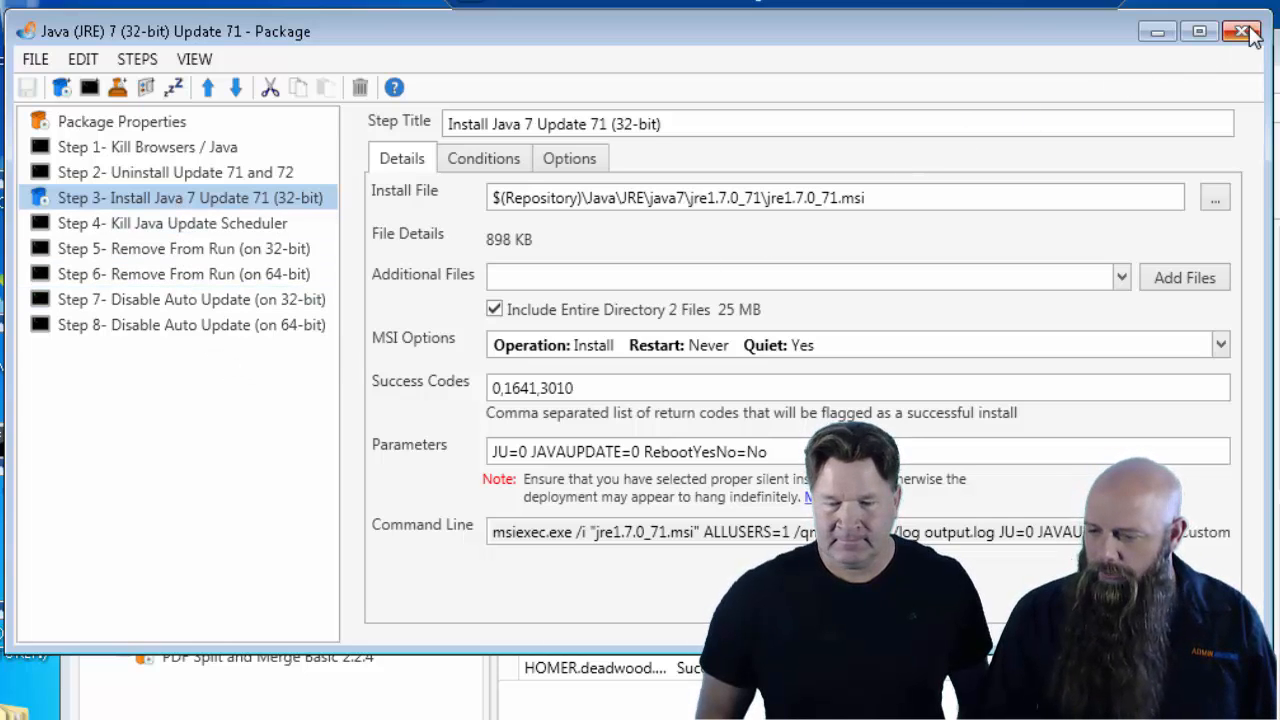
mouse_move(973, 140)
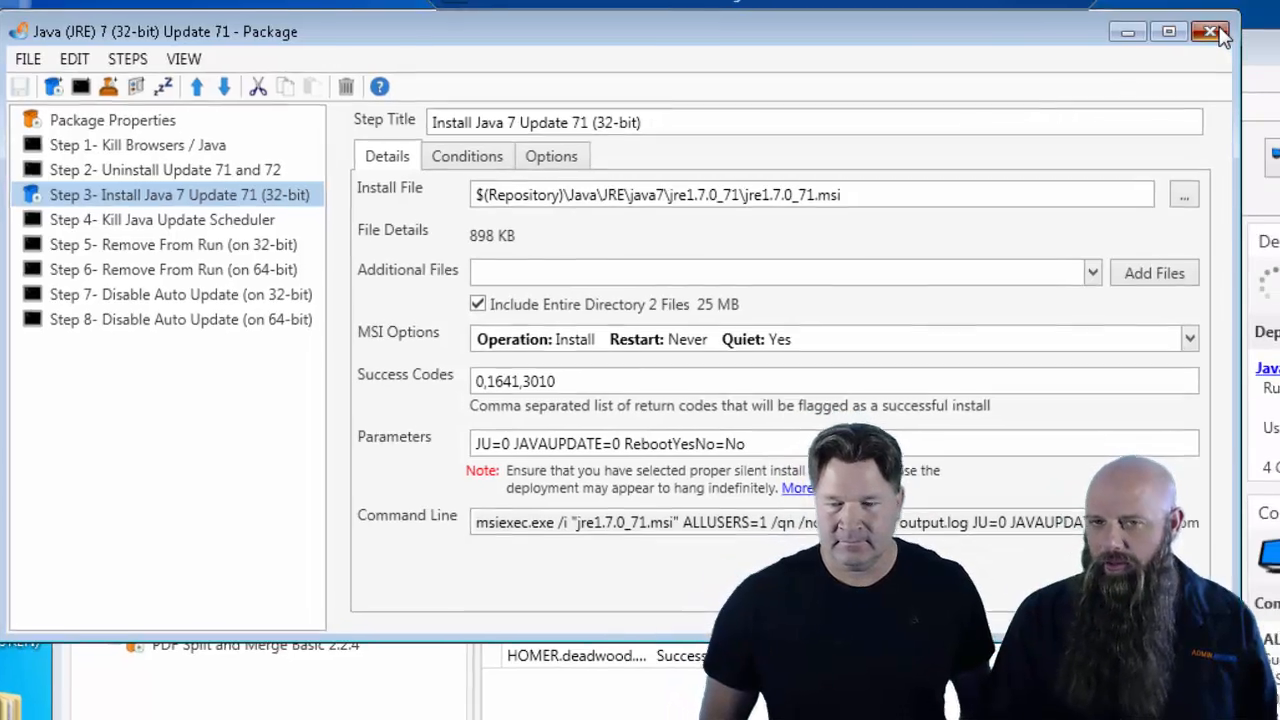
click(1210, 31)
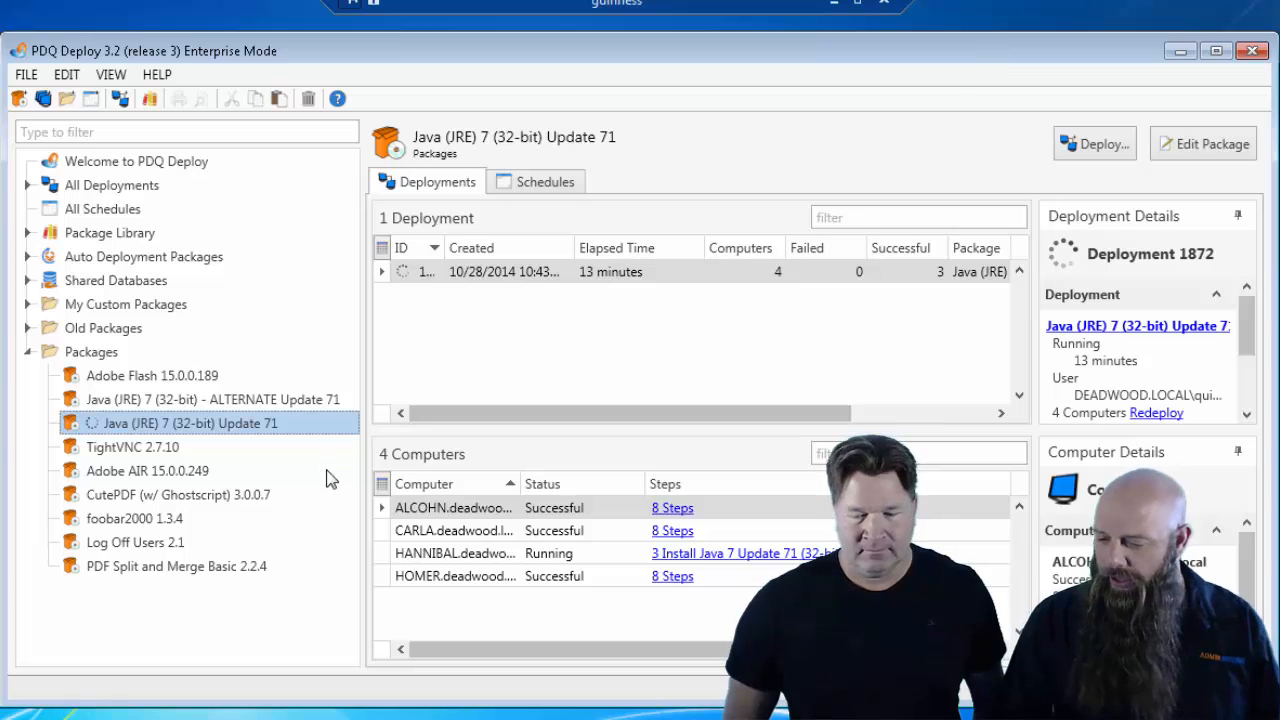
mouse_move(428, 567)
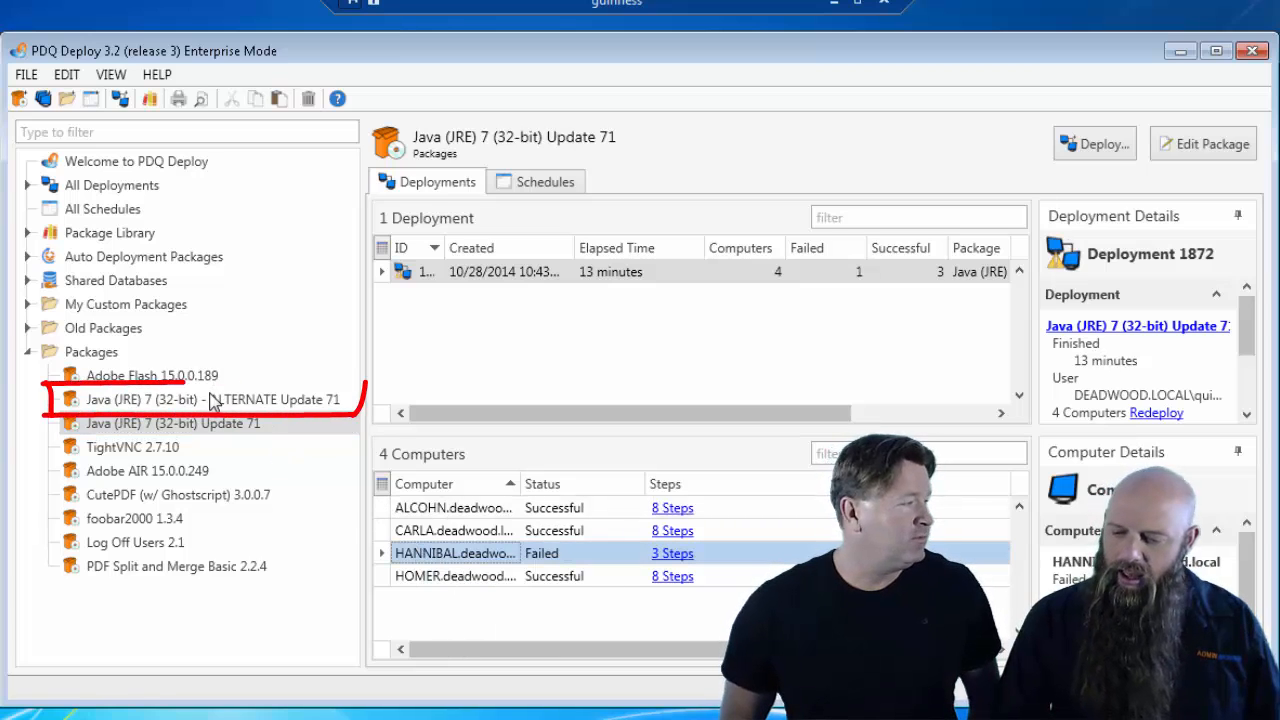
click(210, 399)
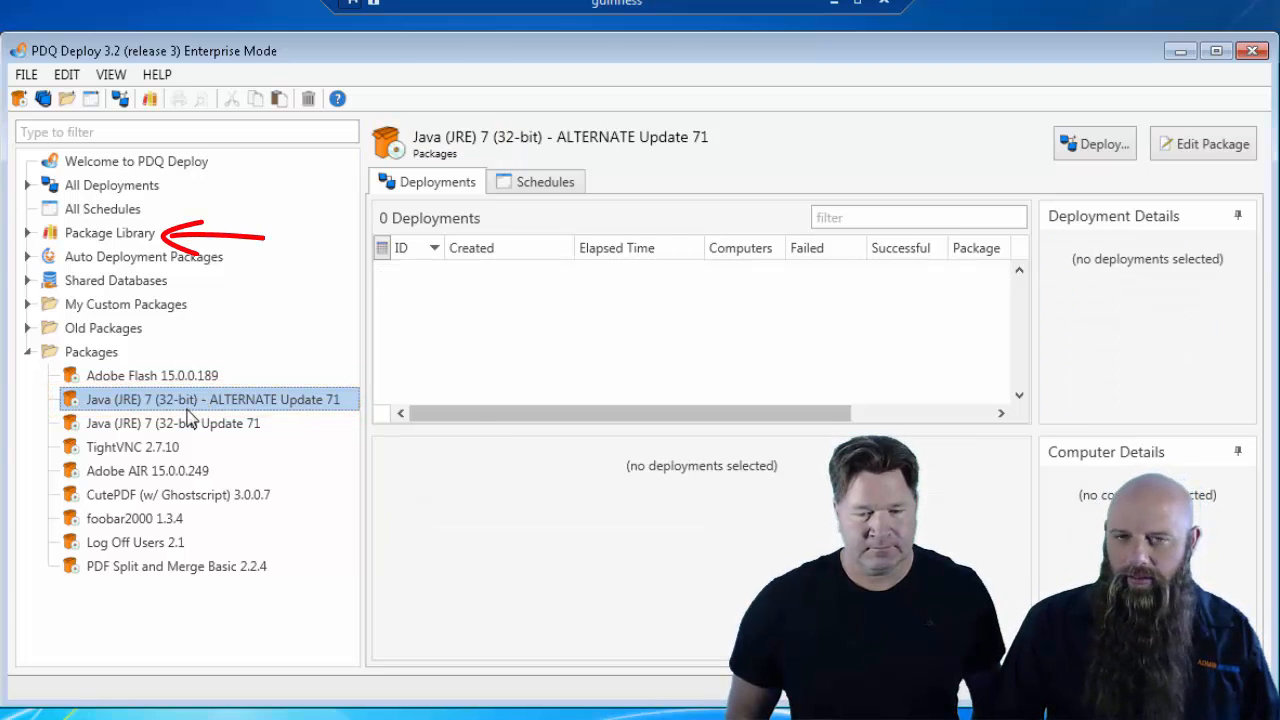
mouse_move(200, 399)
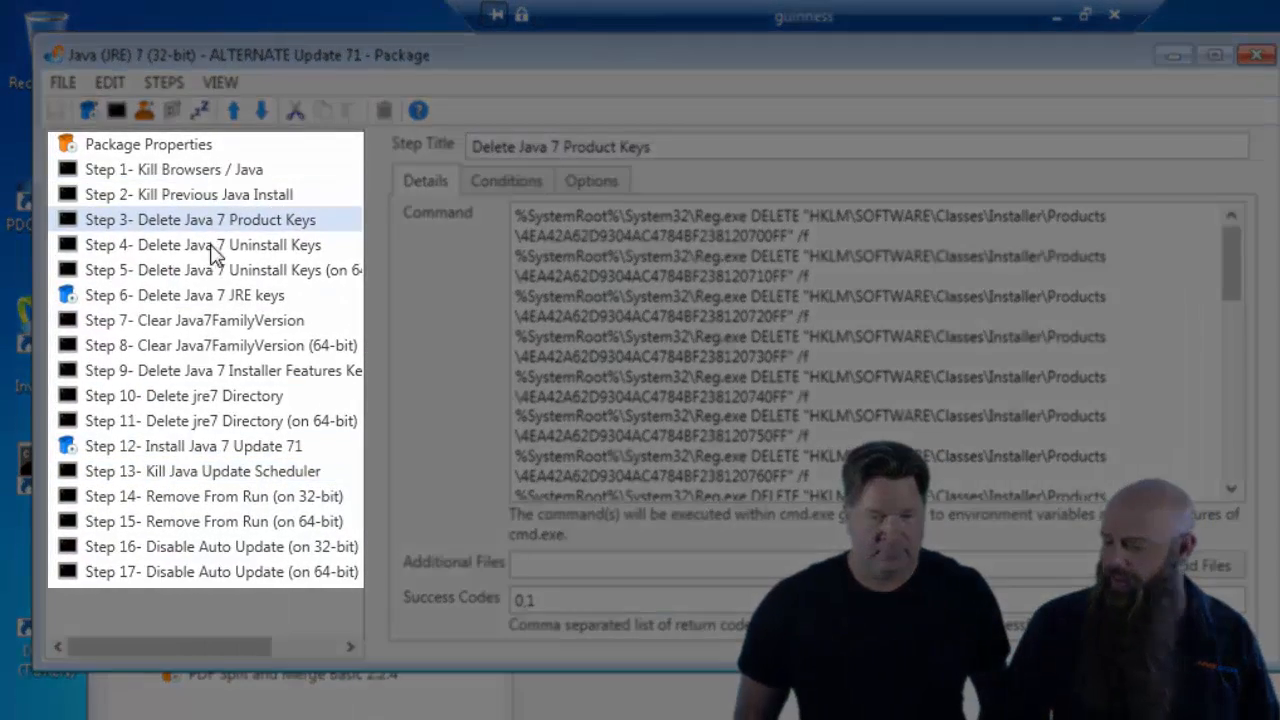
- Review the ALTERNATE package's Kill Browsers/Java and Delete Java 7 Product Keys step commands
click(175, 169)
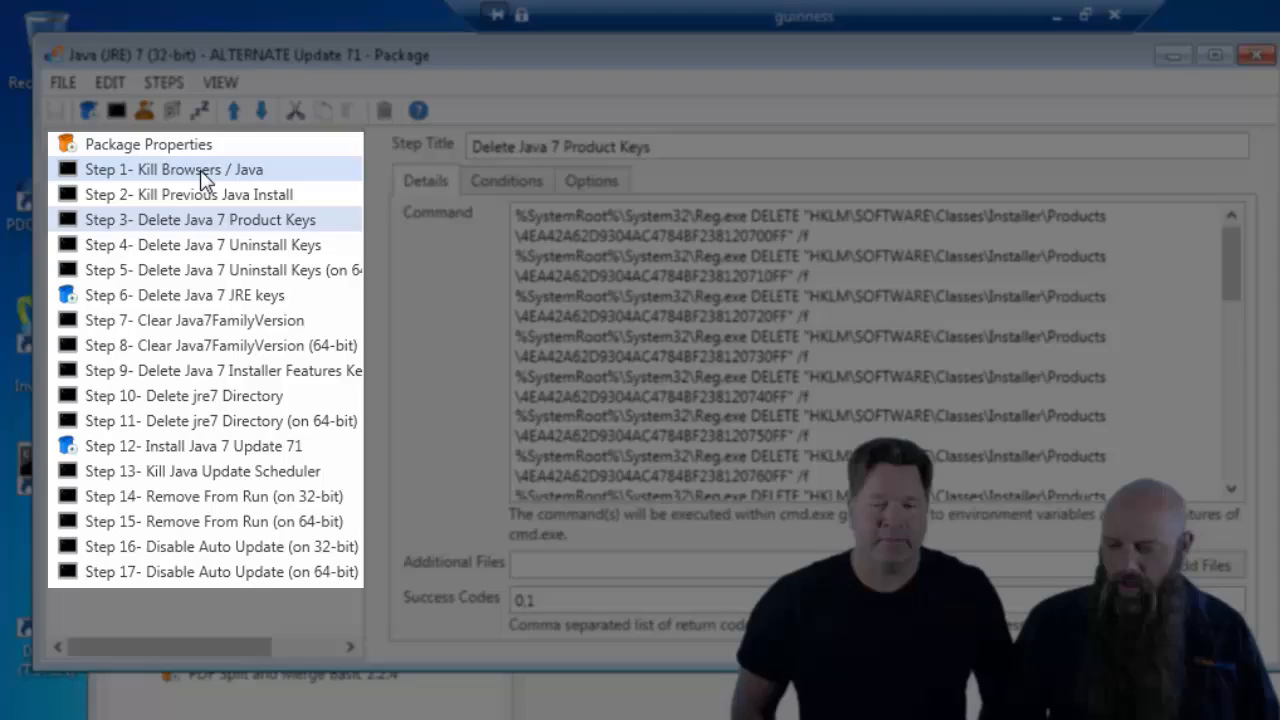
click(173, 168)
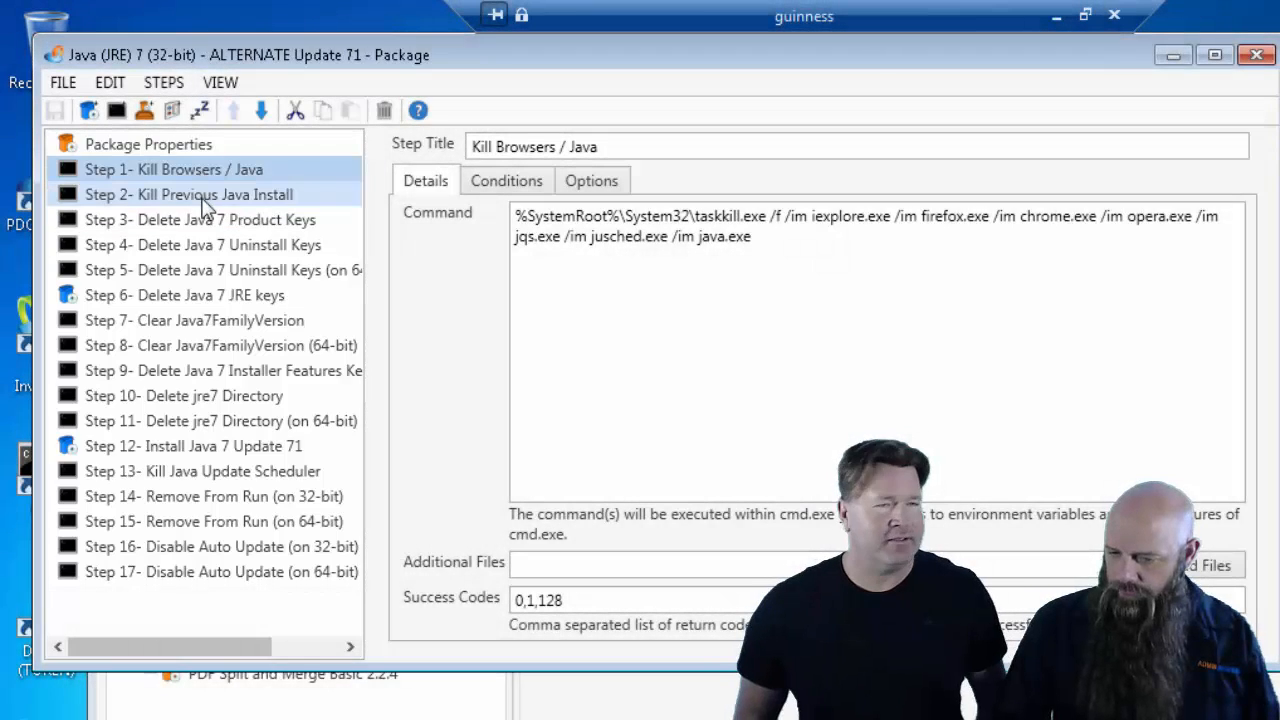
click(199, 219)
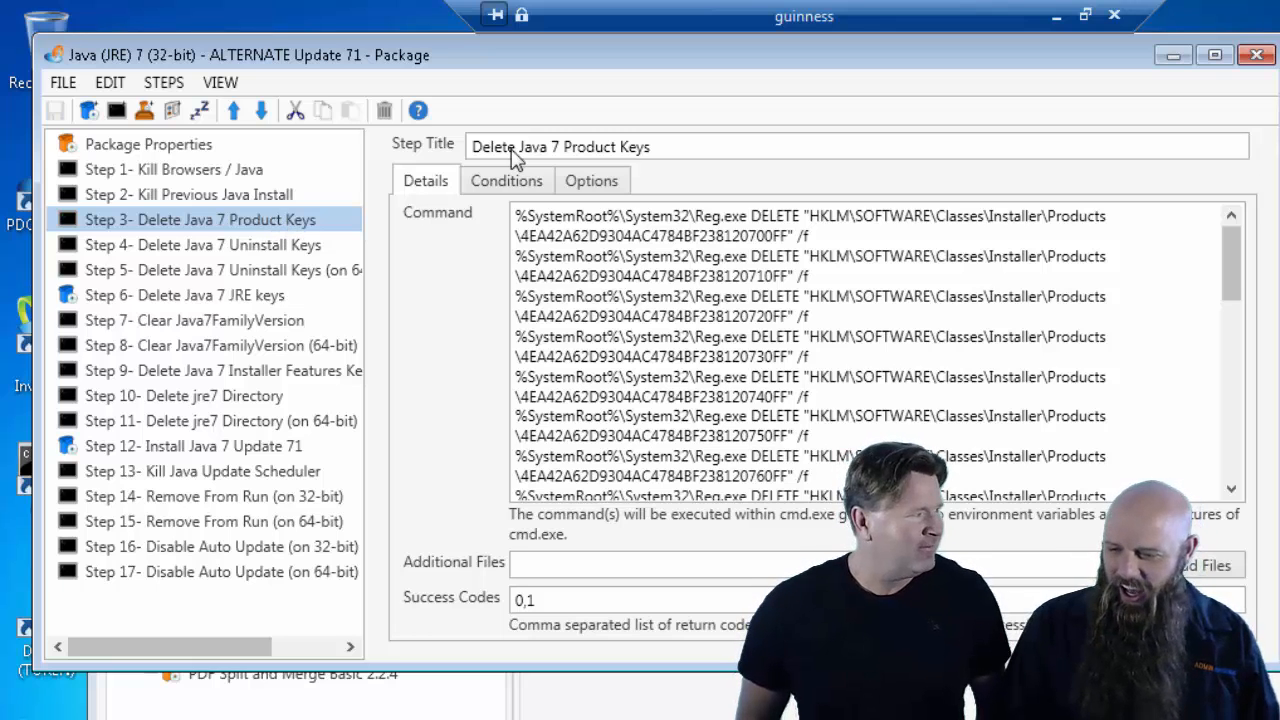
mouse_move(518, 80)
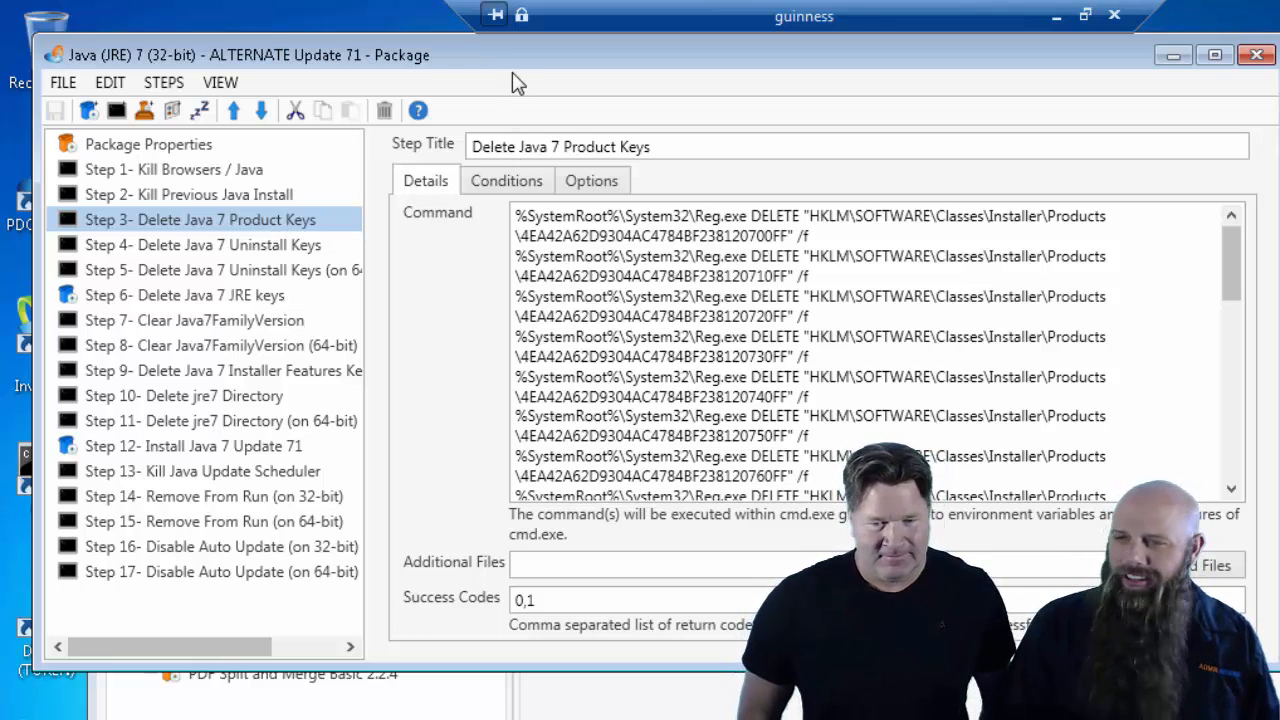
mouse_move(370, 265)
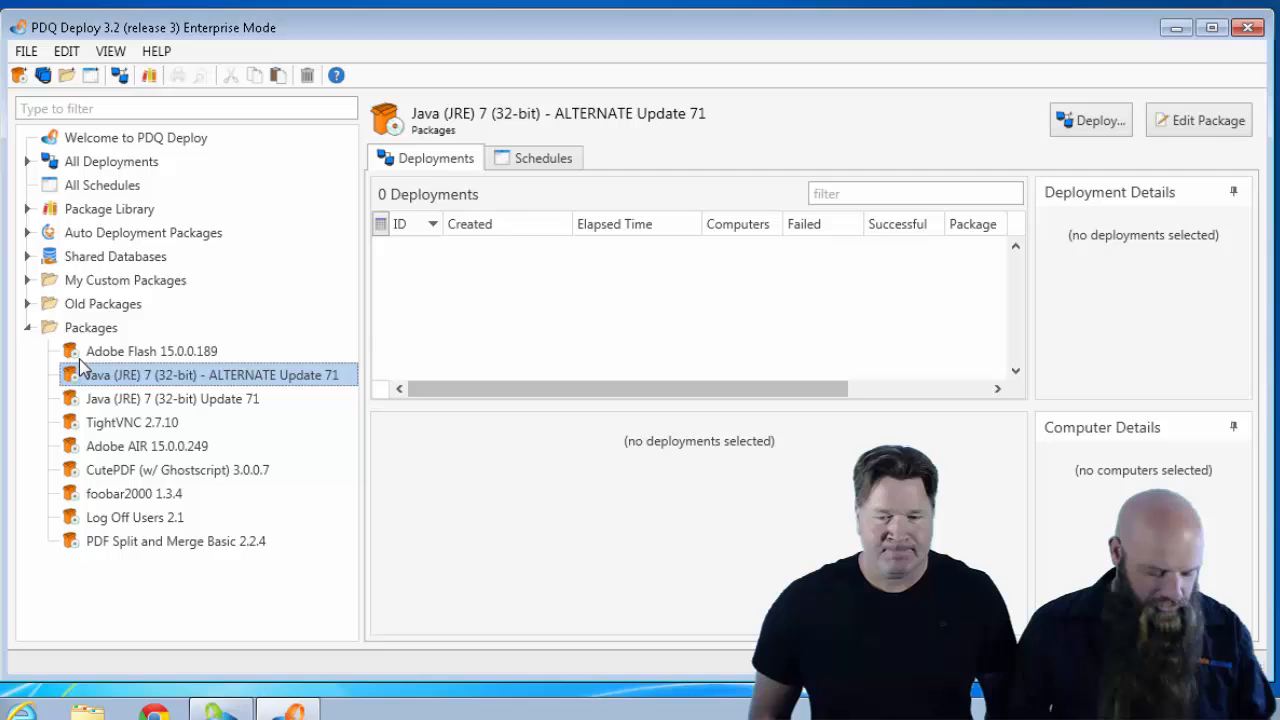
mouse_move(85, 375)
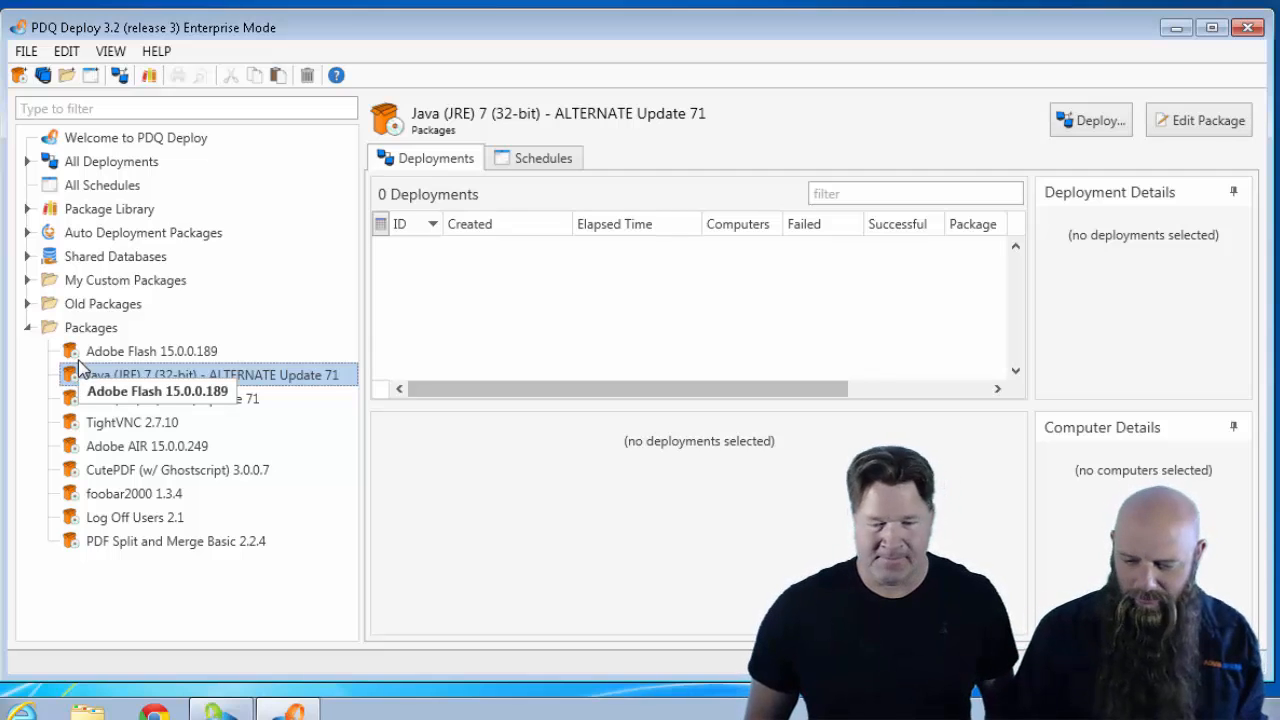
mouse_move(83, 612)
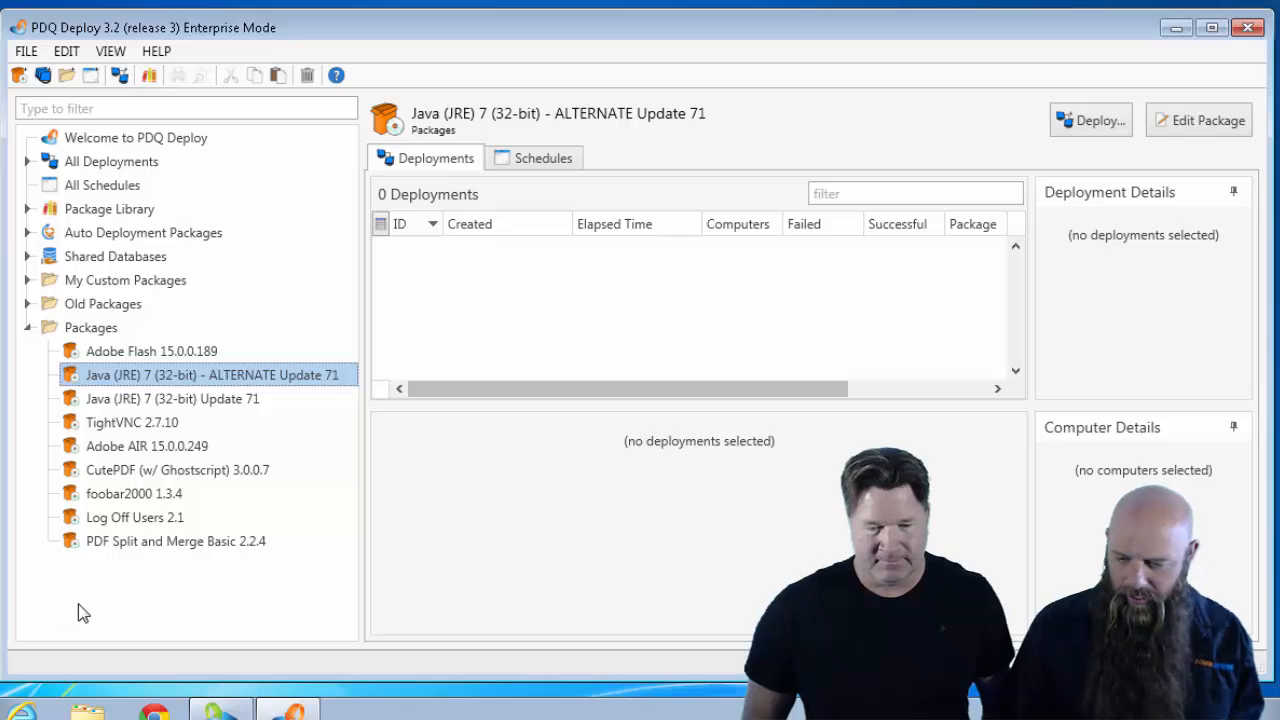
mouse_move(155, 468)
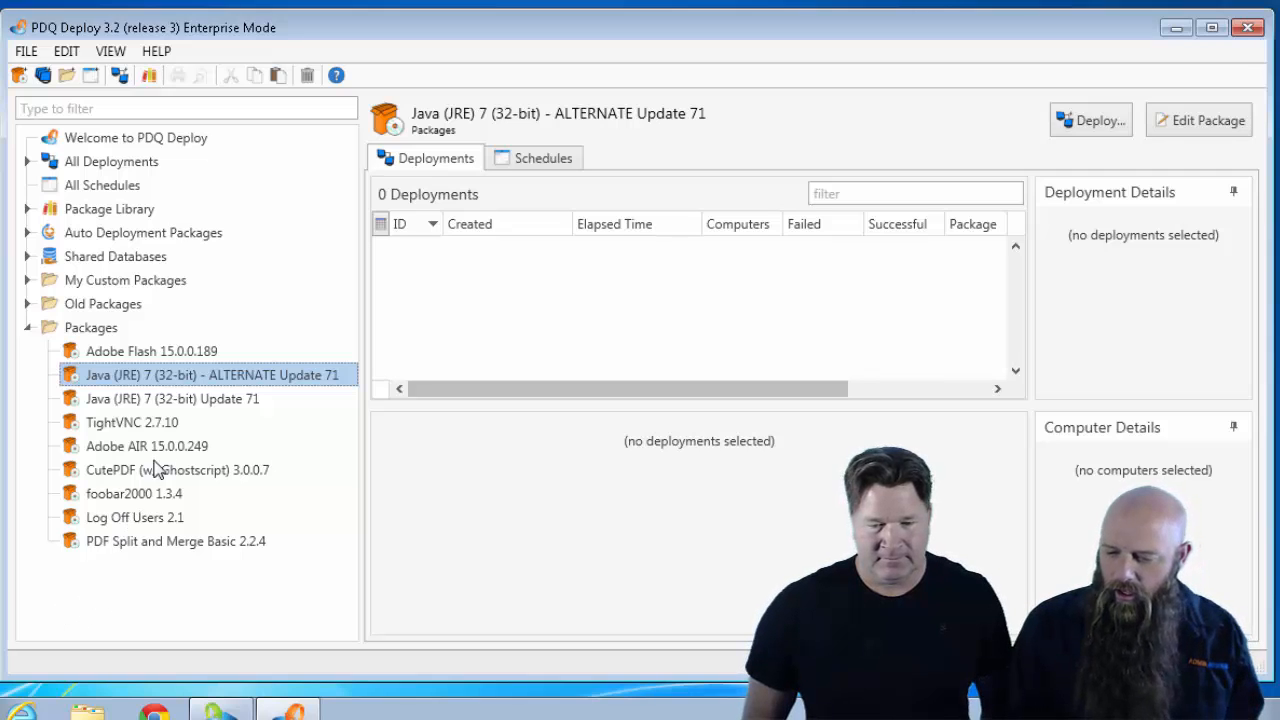
mouse_move(1090, 120)
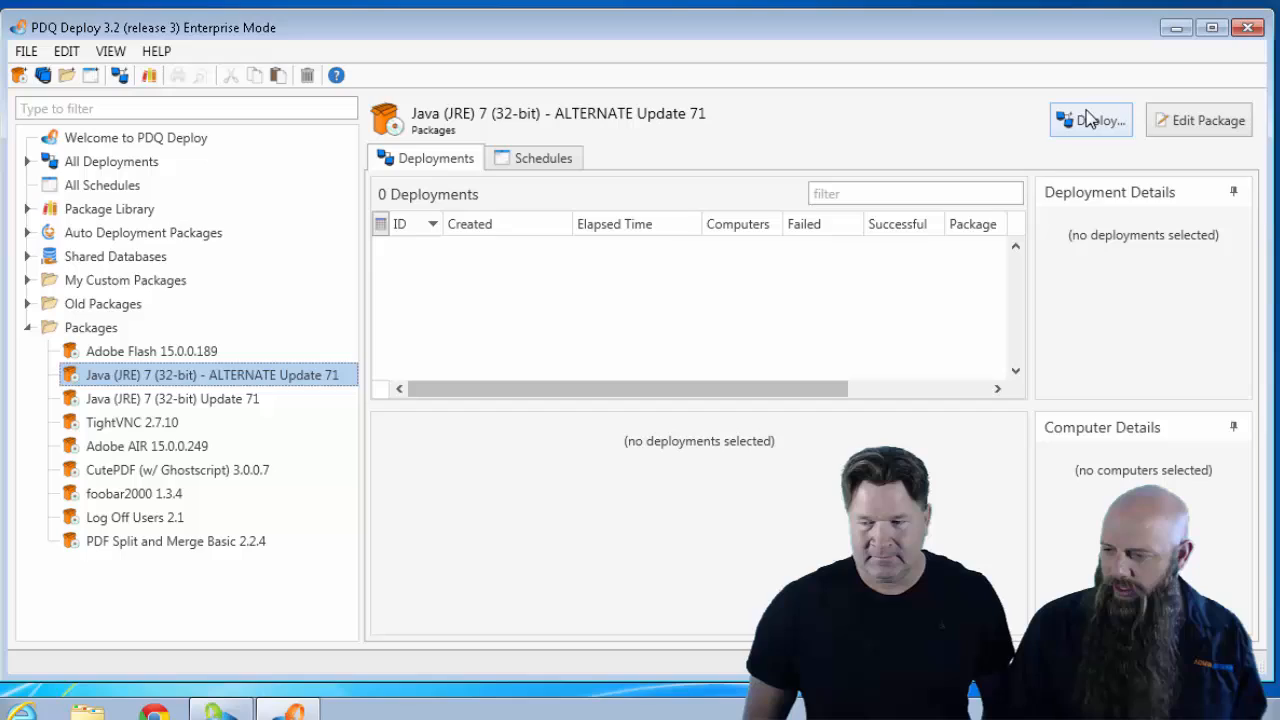
- Deploy the ALTERNATE Update 71 package to HANNIBAL immediately
click(1090, 120)
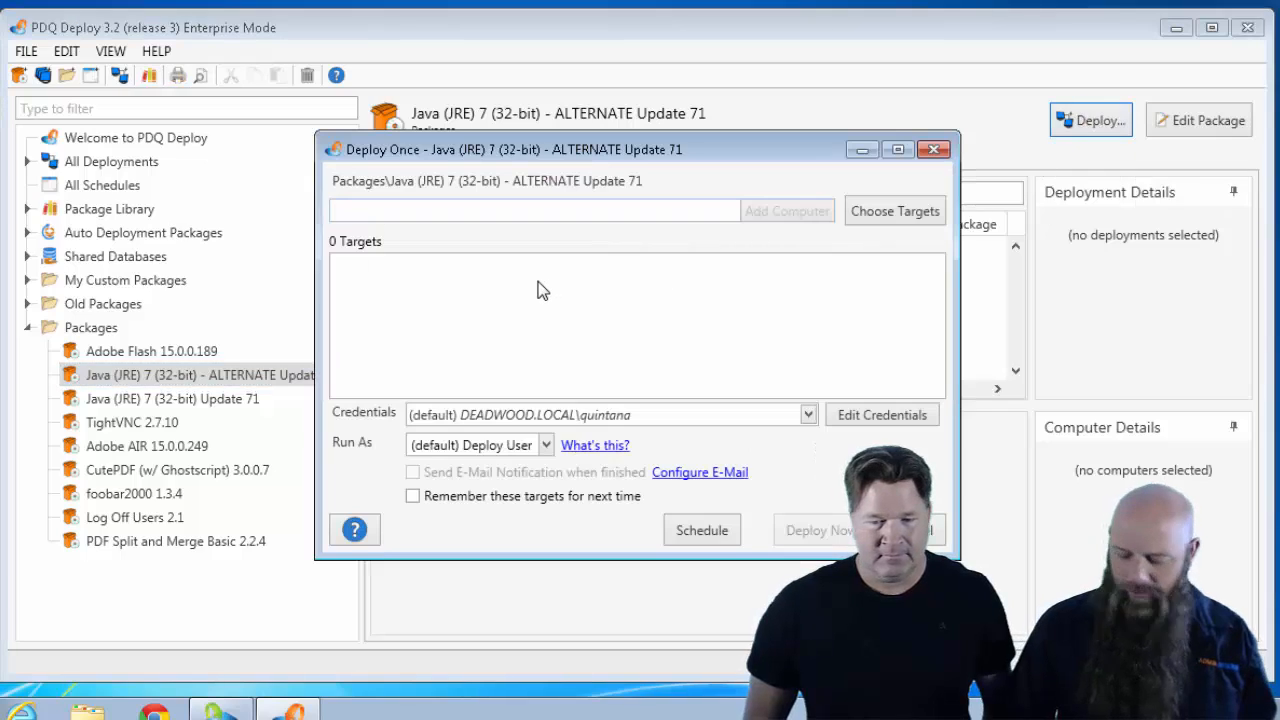
text(han)
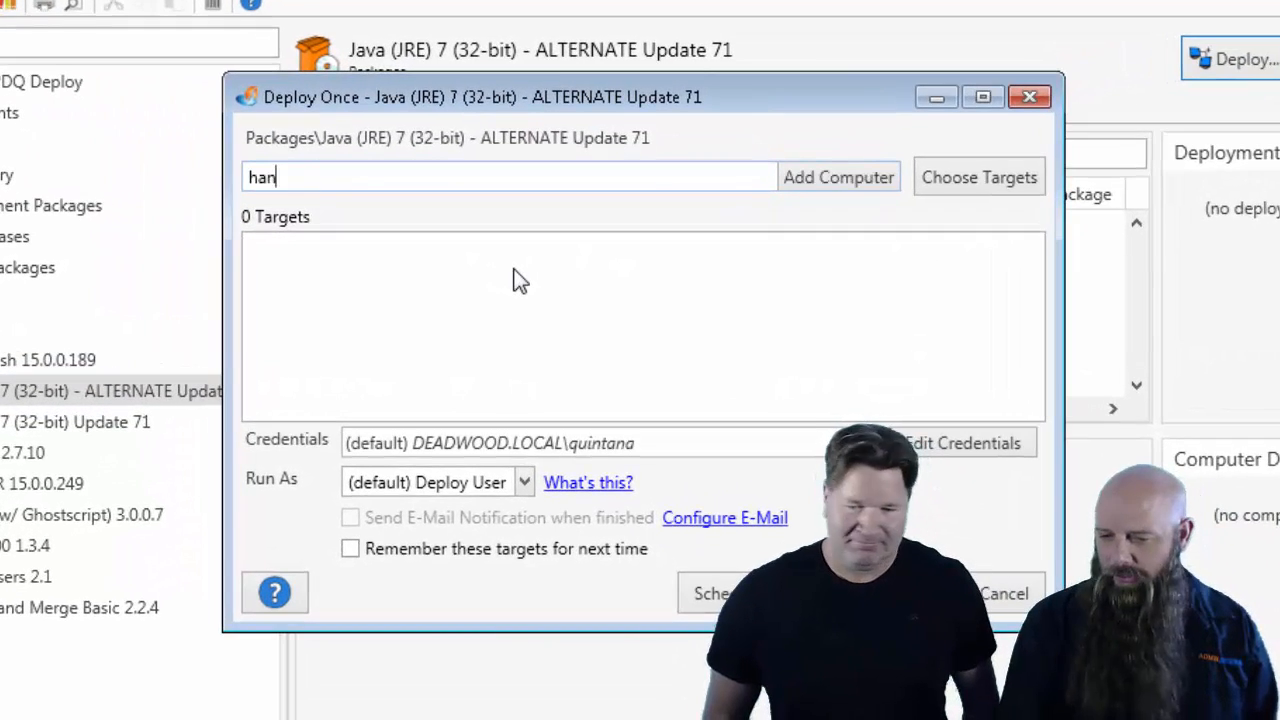
click(838, 177)
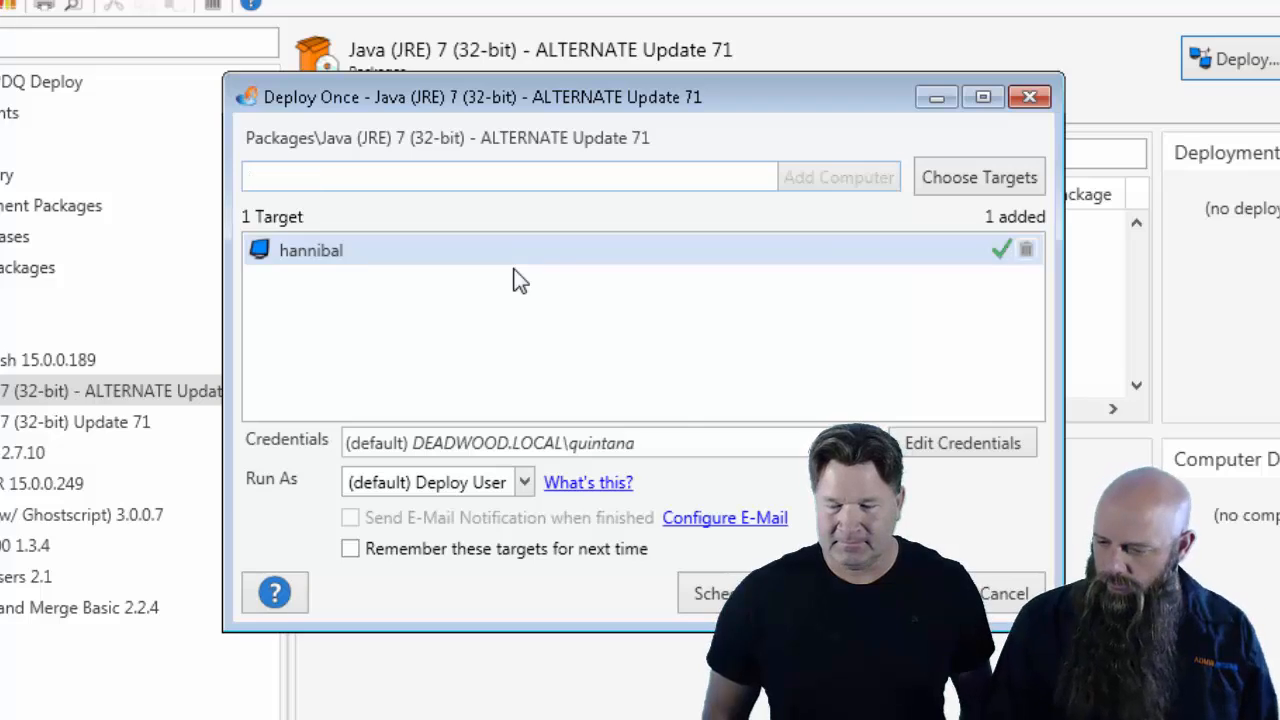
click(712, 593)
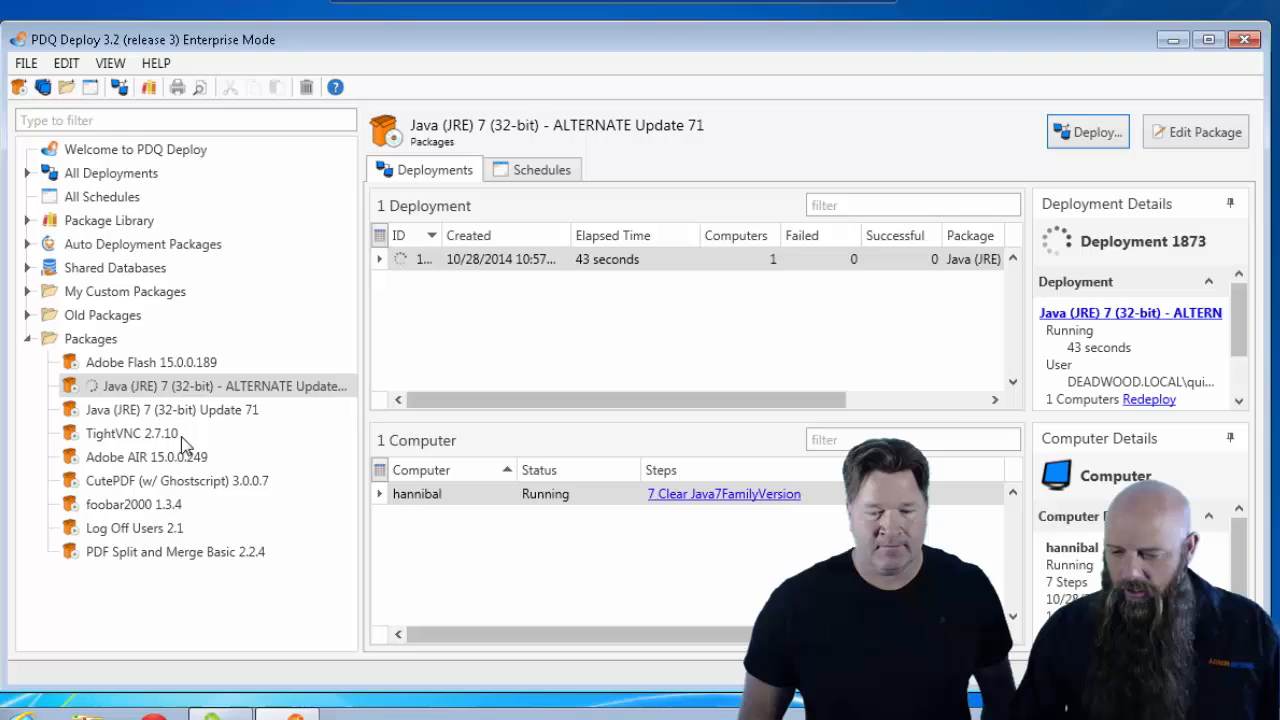
- Select the original Java (JRE) 7 (32-bit) Update 71 package to review its steps
click(172, 409)
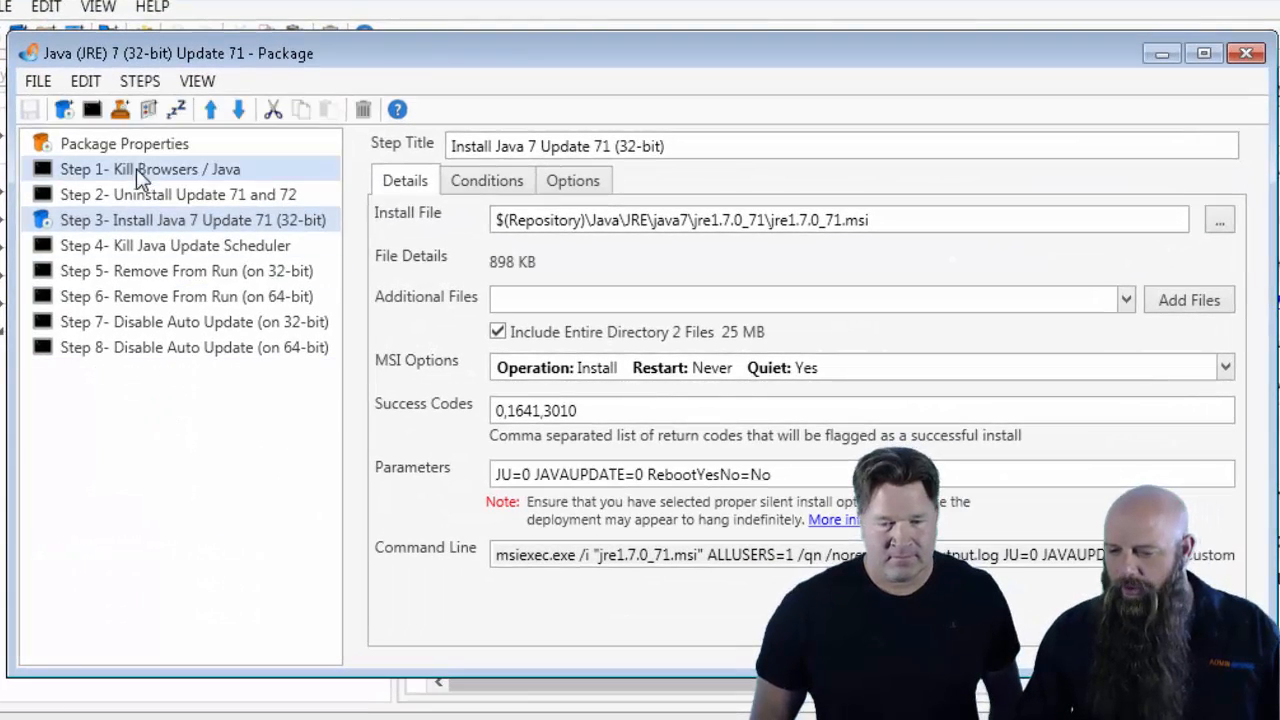
mouse_move(578, 252)
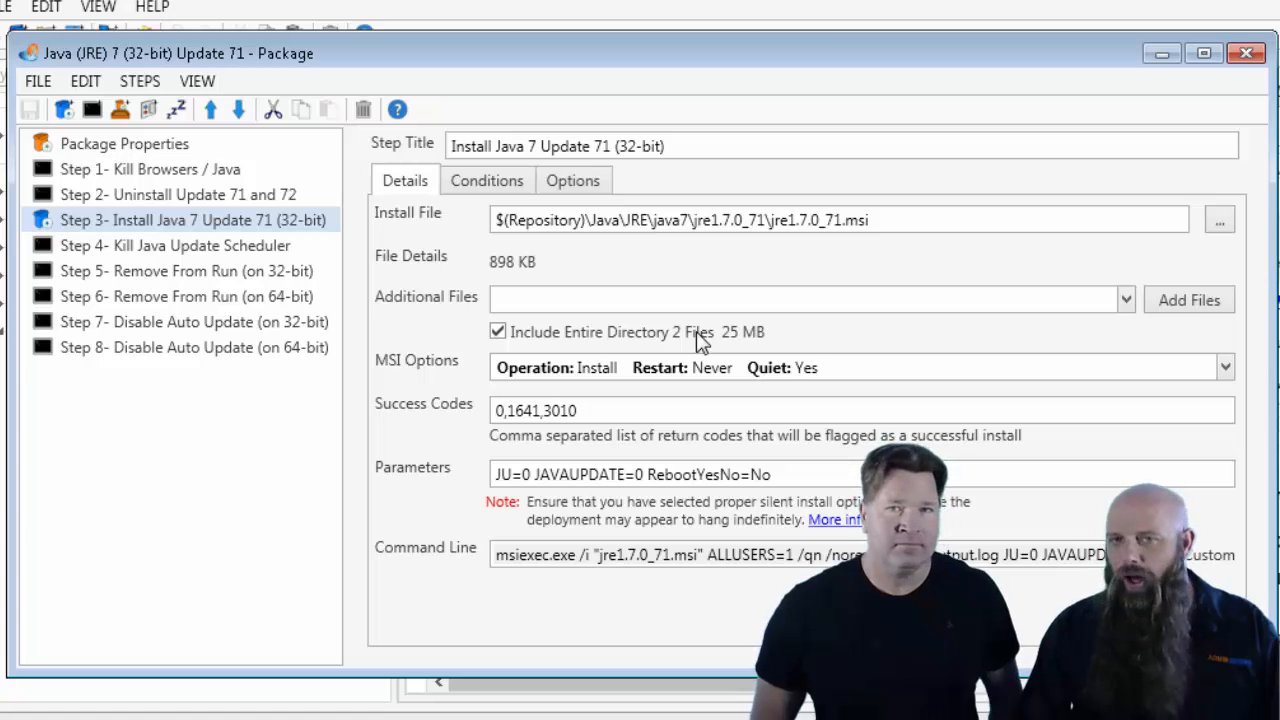
mouse_move(498, 331)
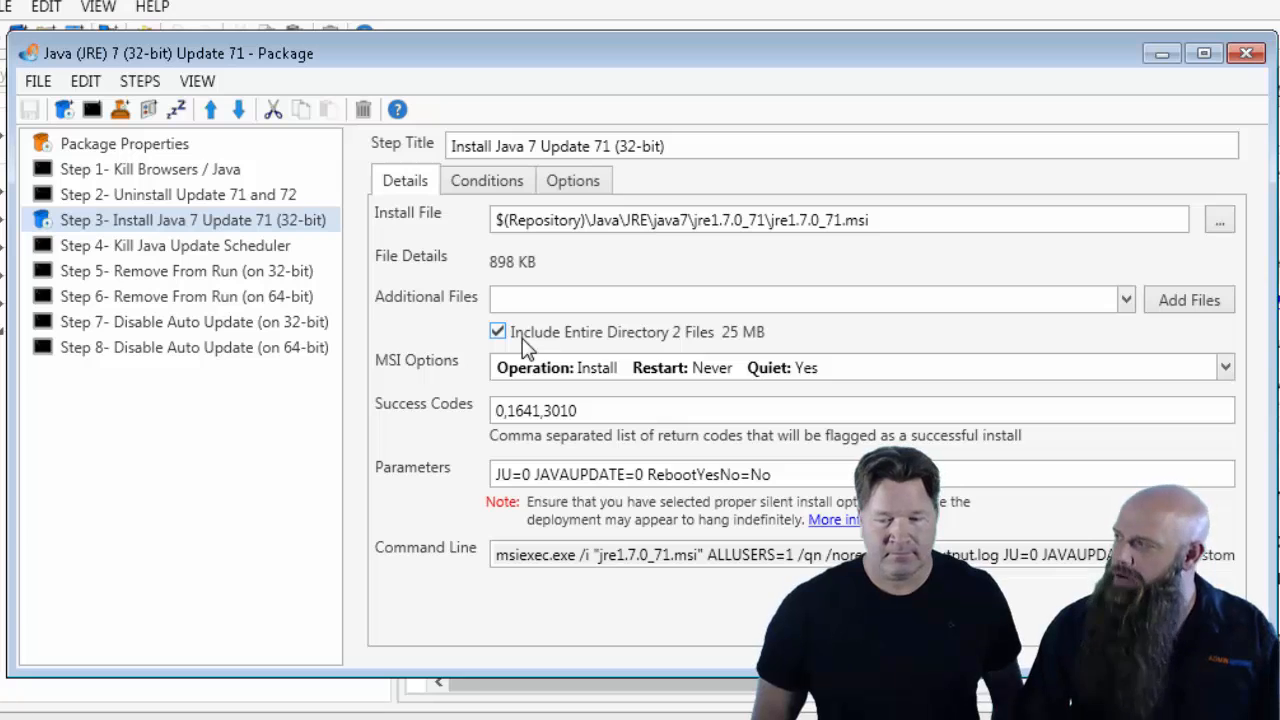
mouse_move(525, 352)
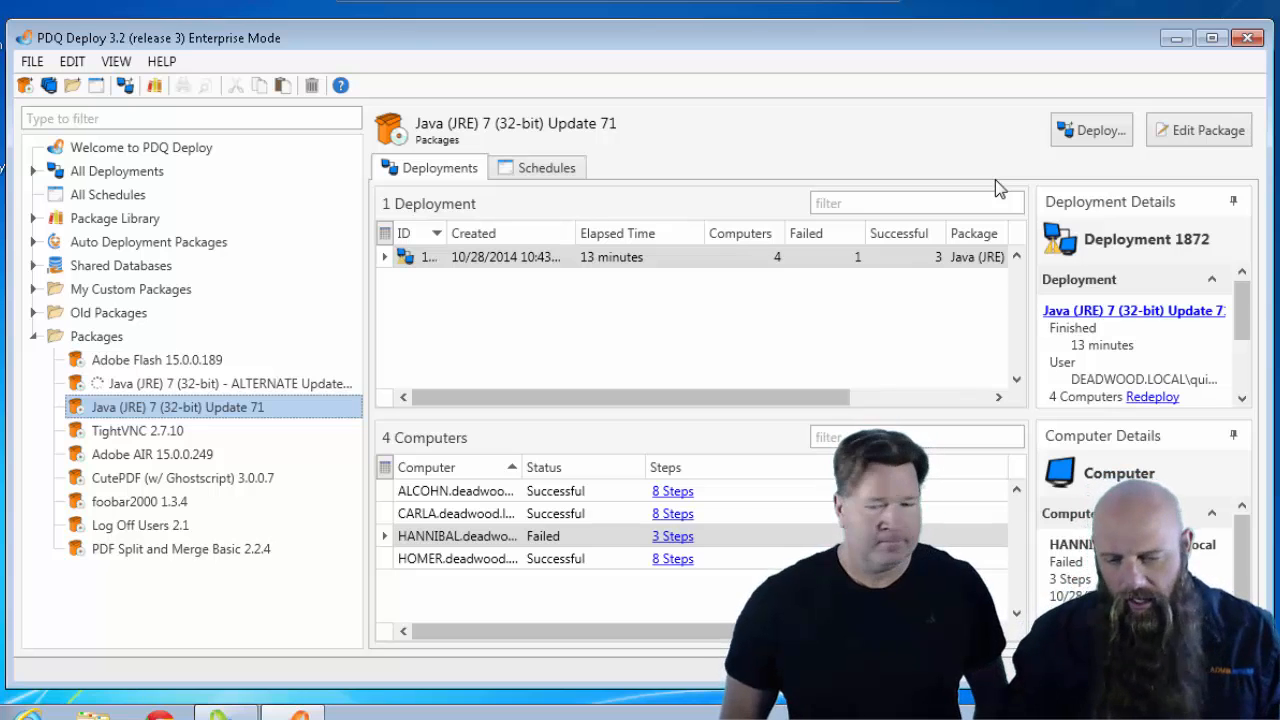
mouse_move(910, 185)
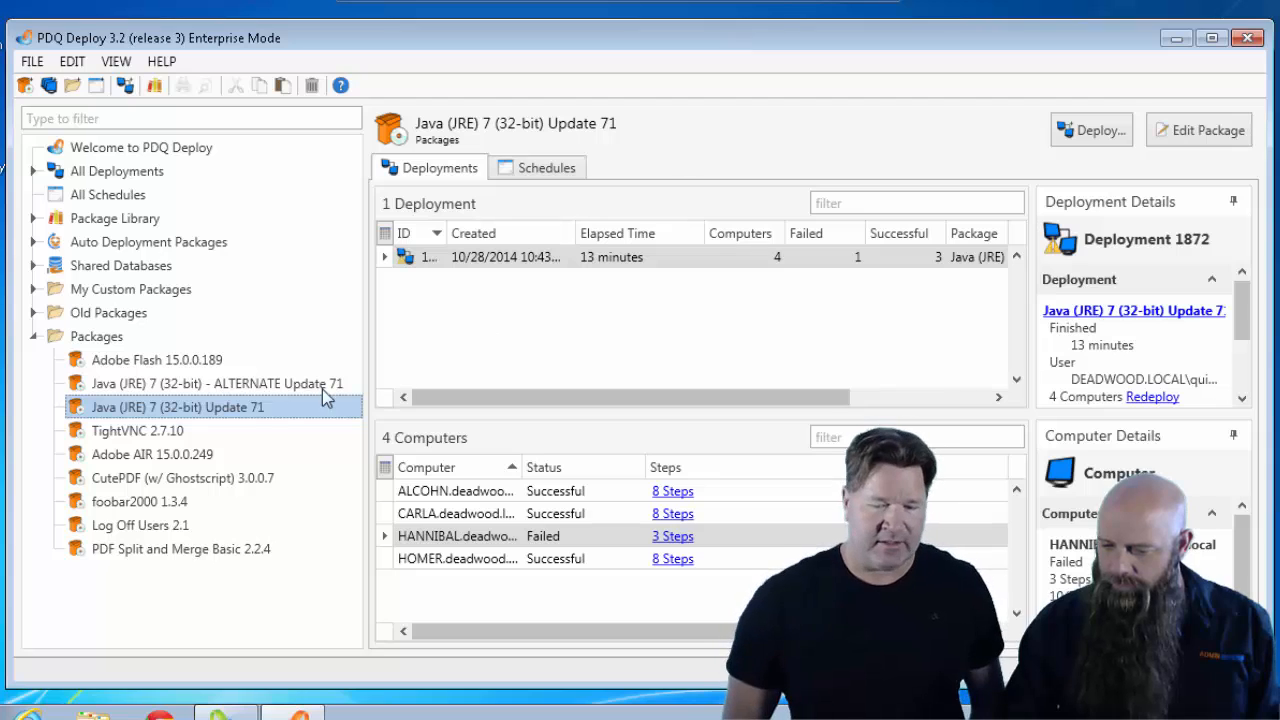
click(217, 383)
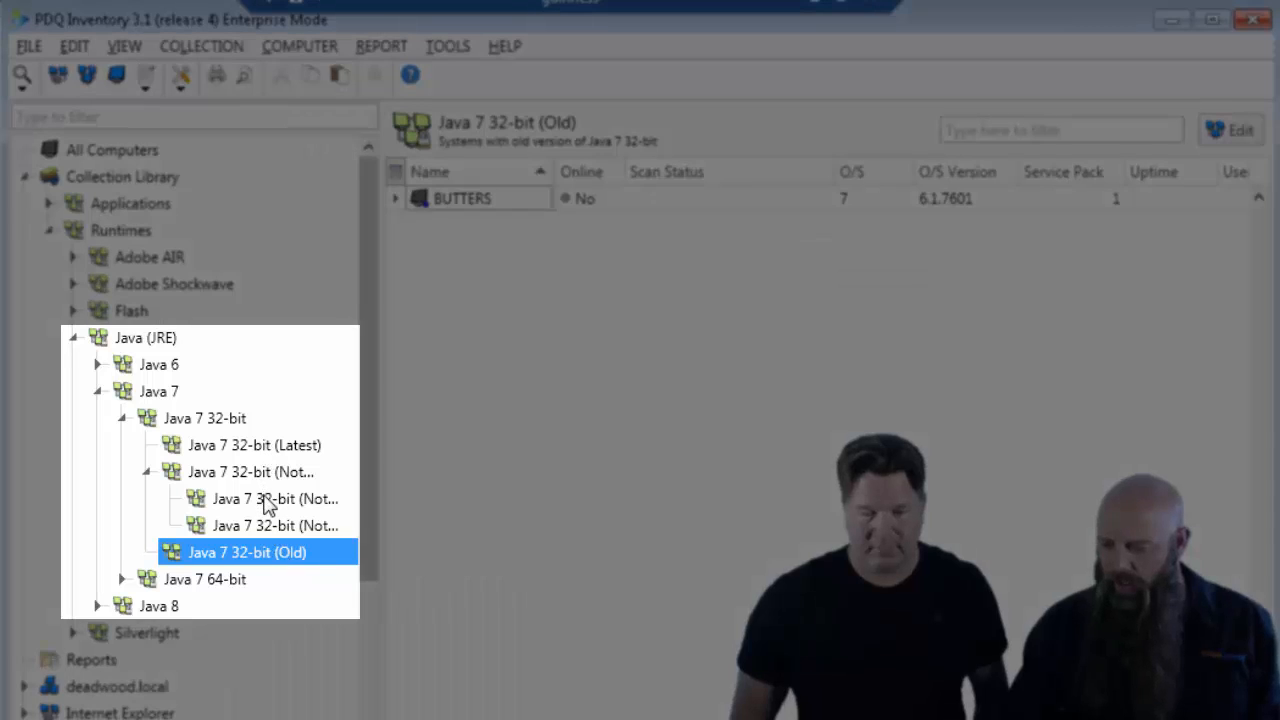
- Open the Java 7 32-bit (Latest) collection and select HANNIBAL
click(254, 445)
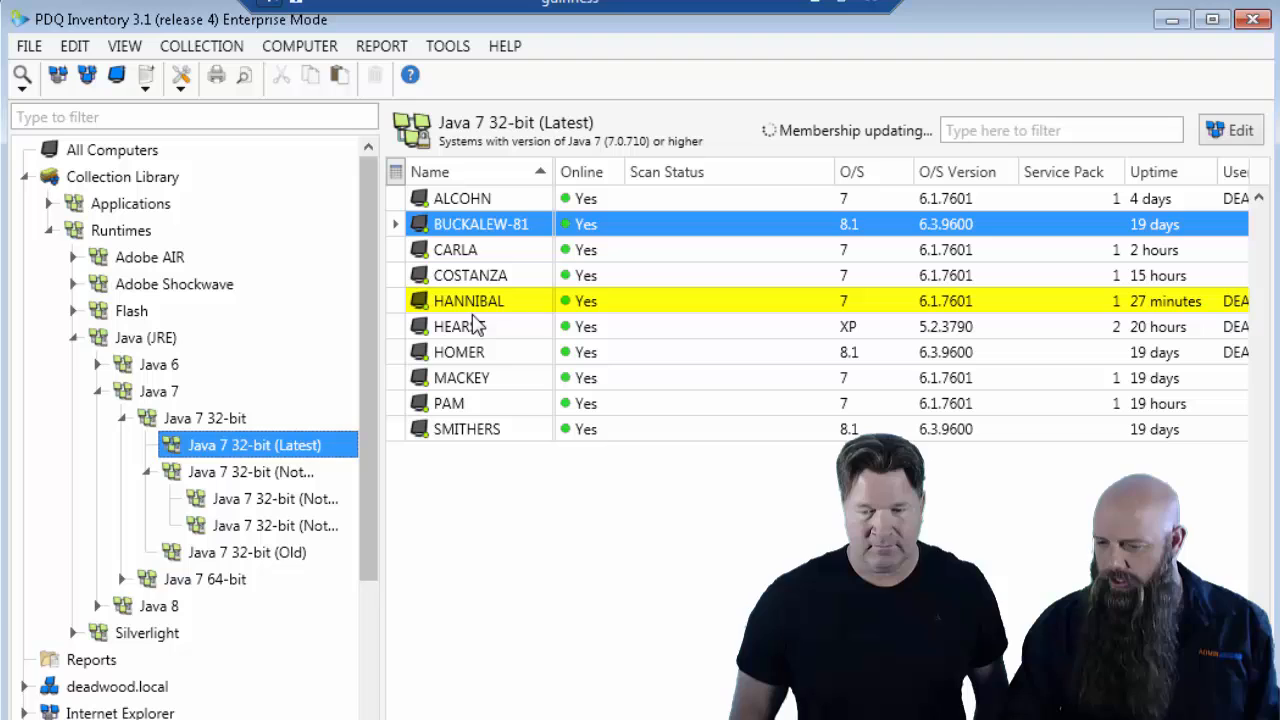
click(468, 300)
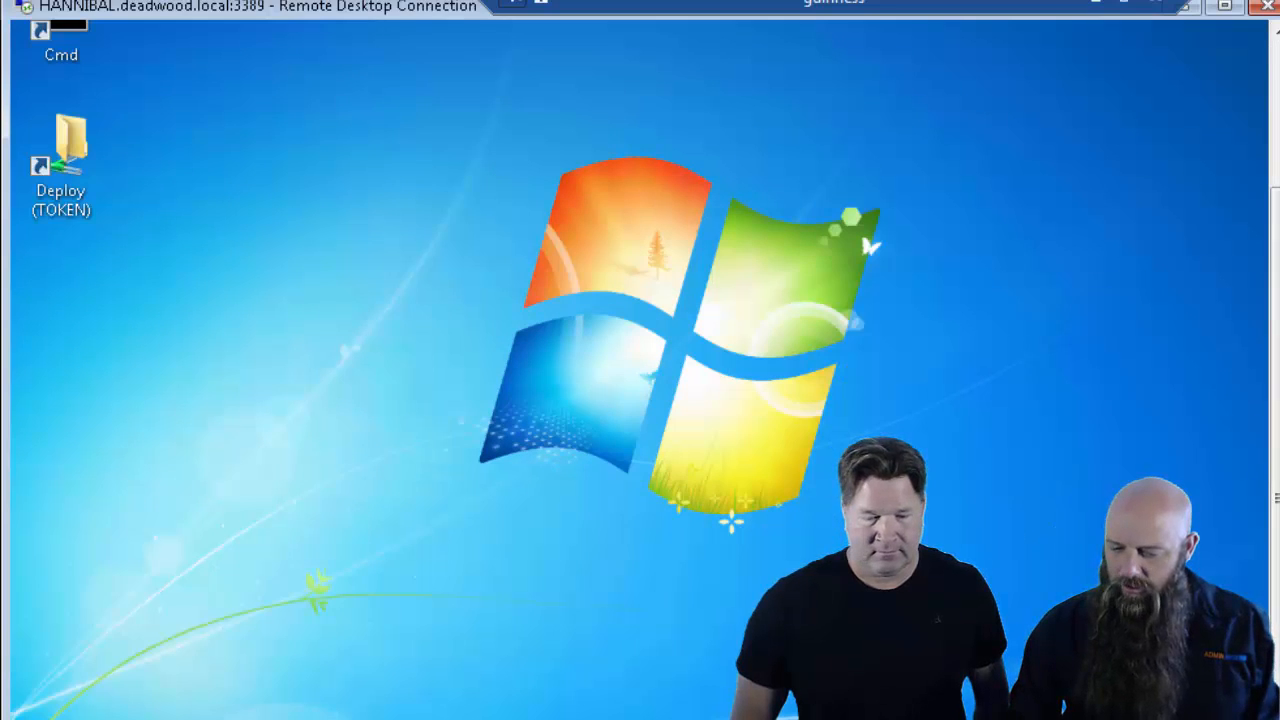
- On HANNIBAL, search for java and go to the Verify Java Version page
click(20, 710)
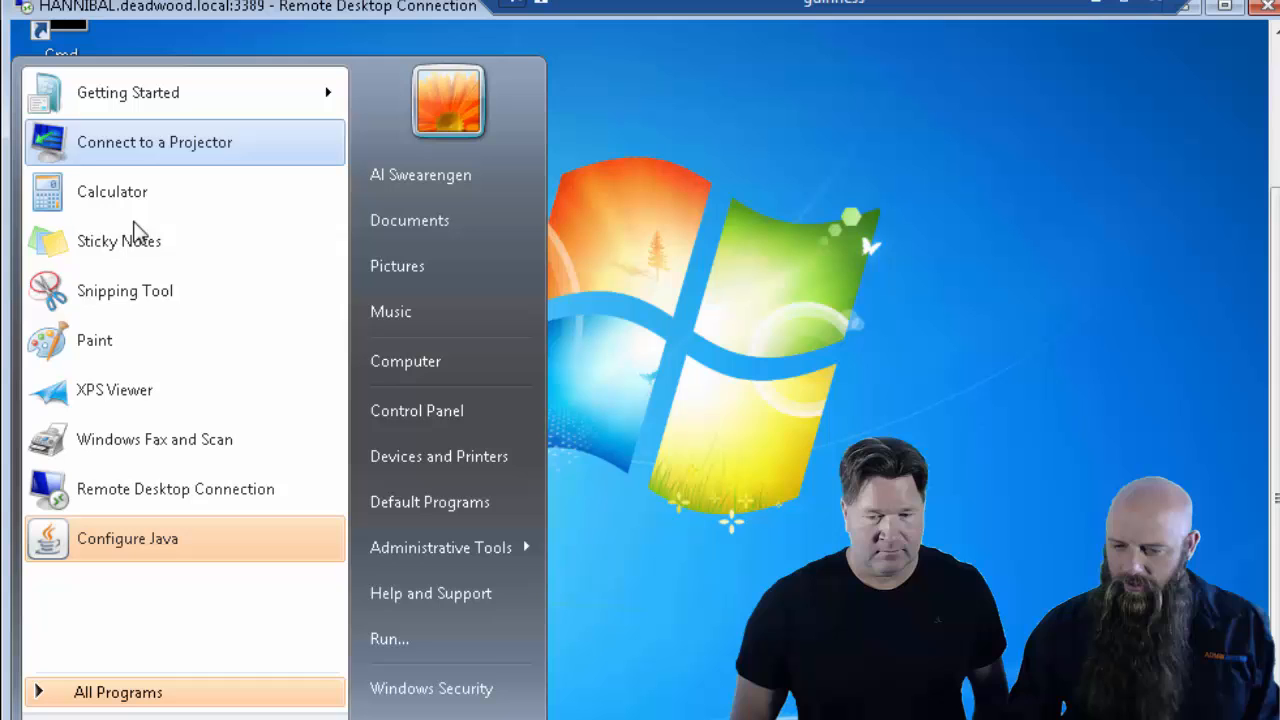
mouse_move(150, 692)
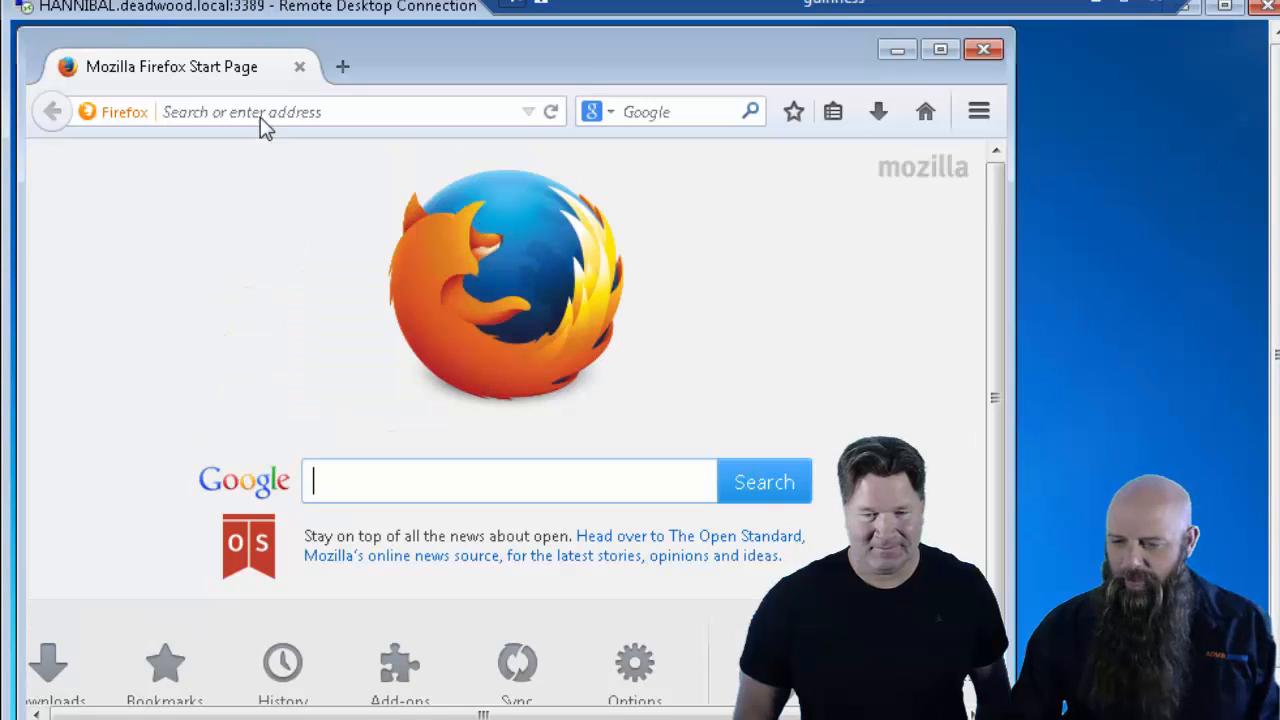
text(java.com/)
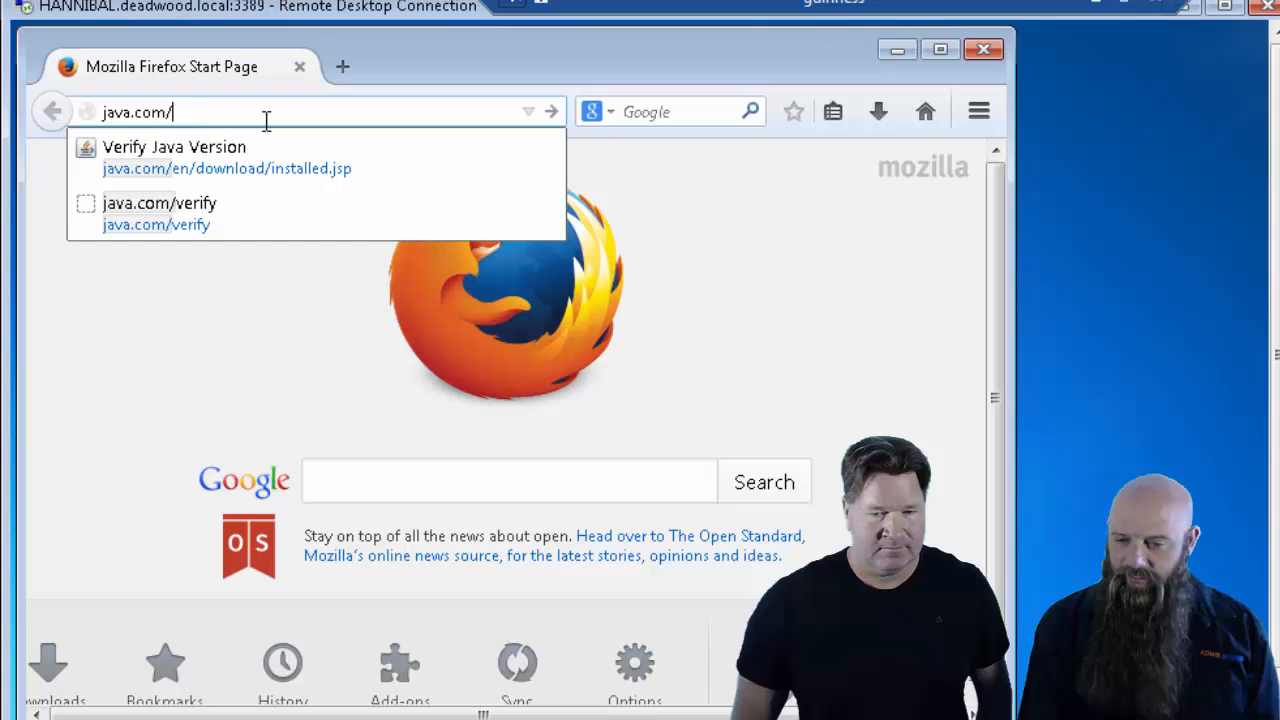
click(158, 203)
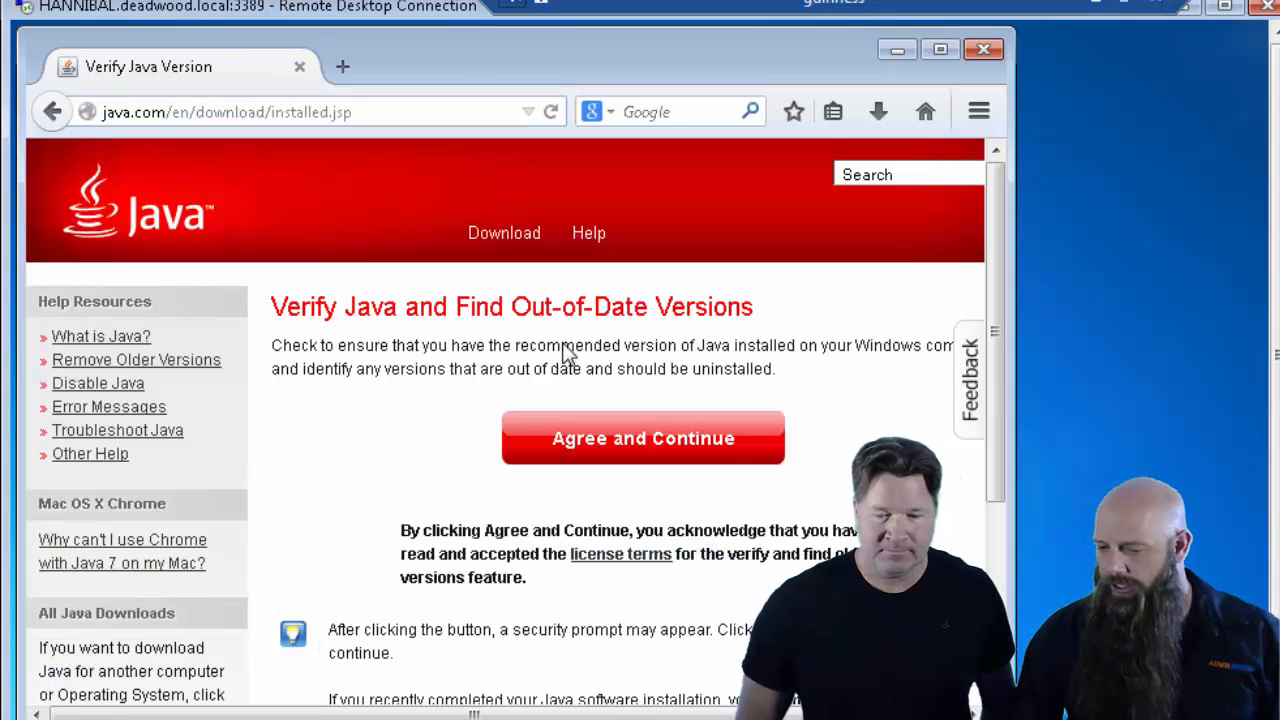
- Agree, allow the Java plugin, run Java Detection confirming Update 71, and close Firefox
click(642, 438)
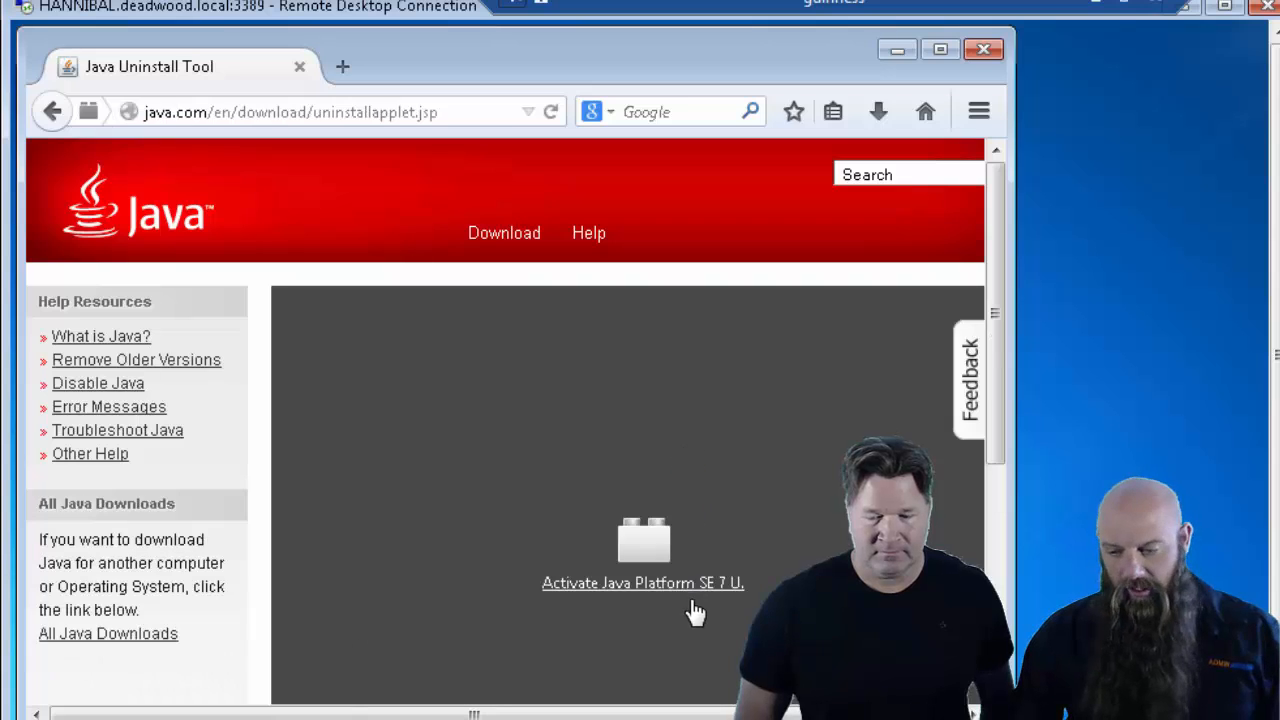
click(643, 583)
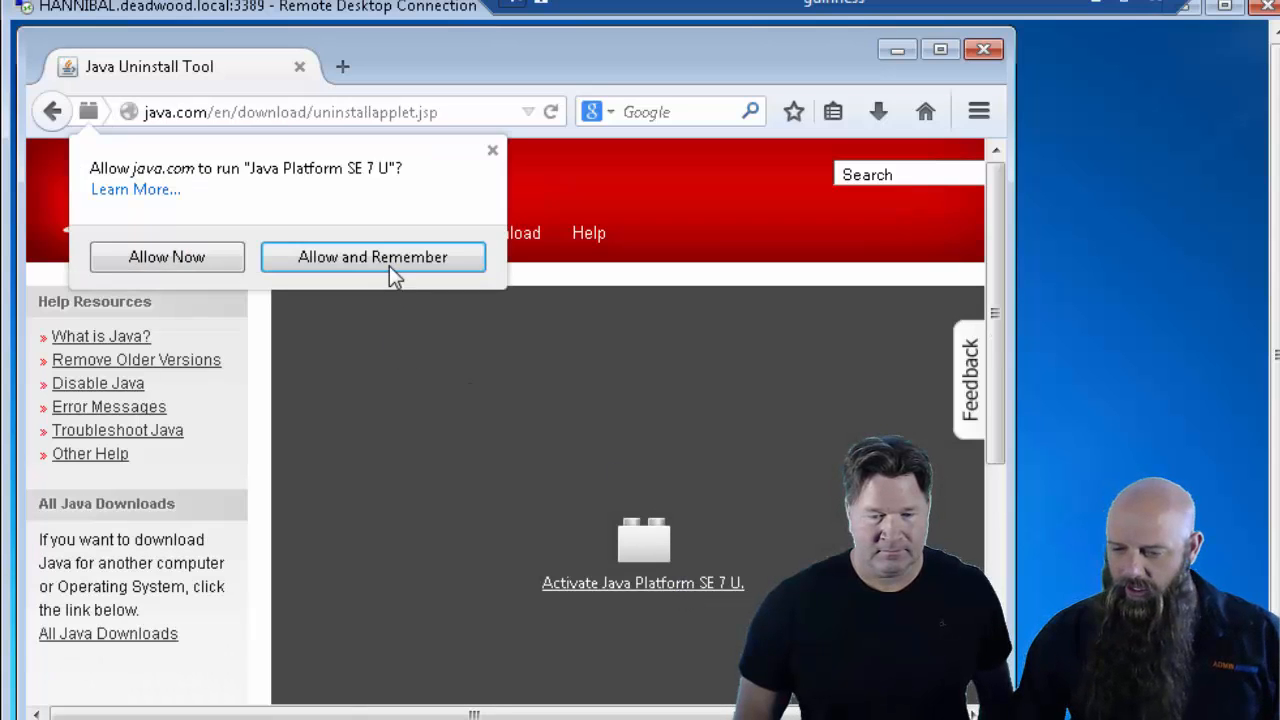
click(372, 257)
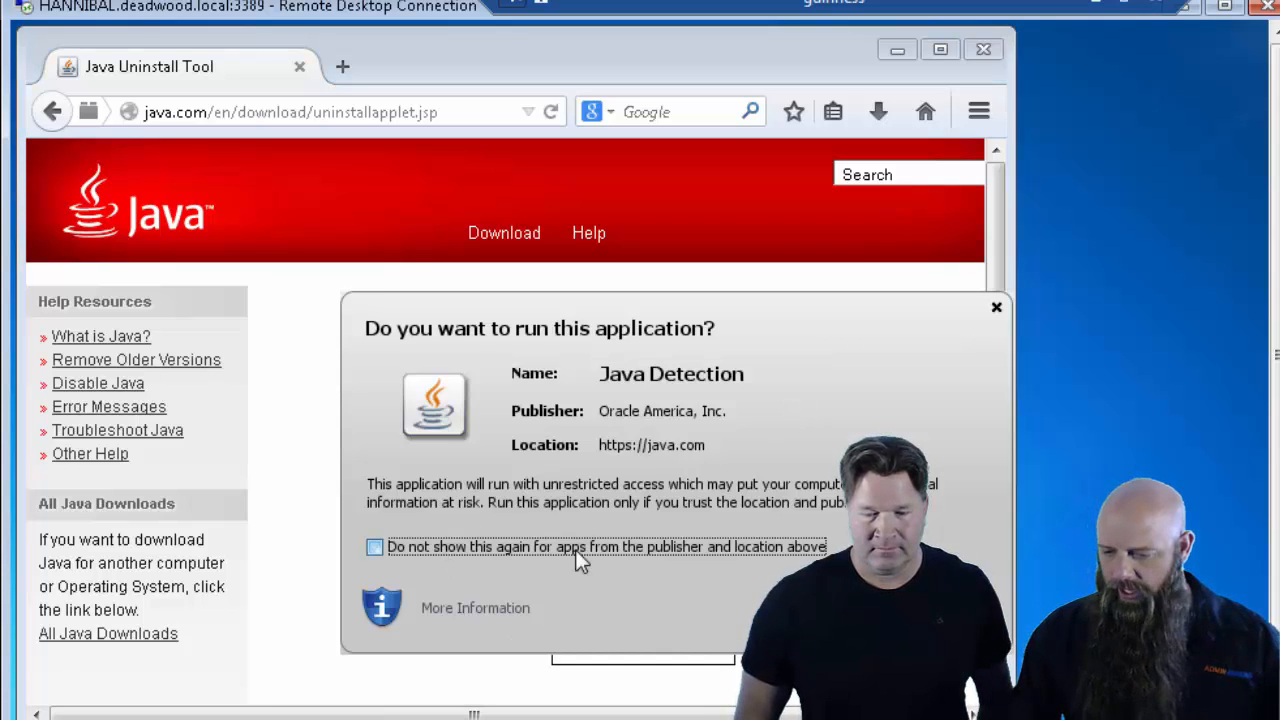
click(643, 657)
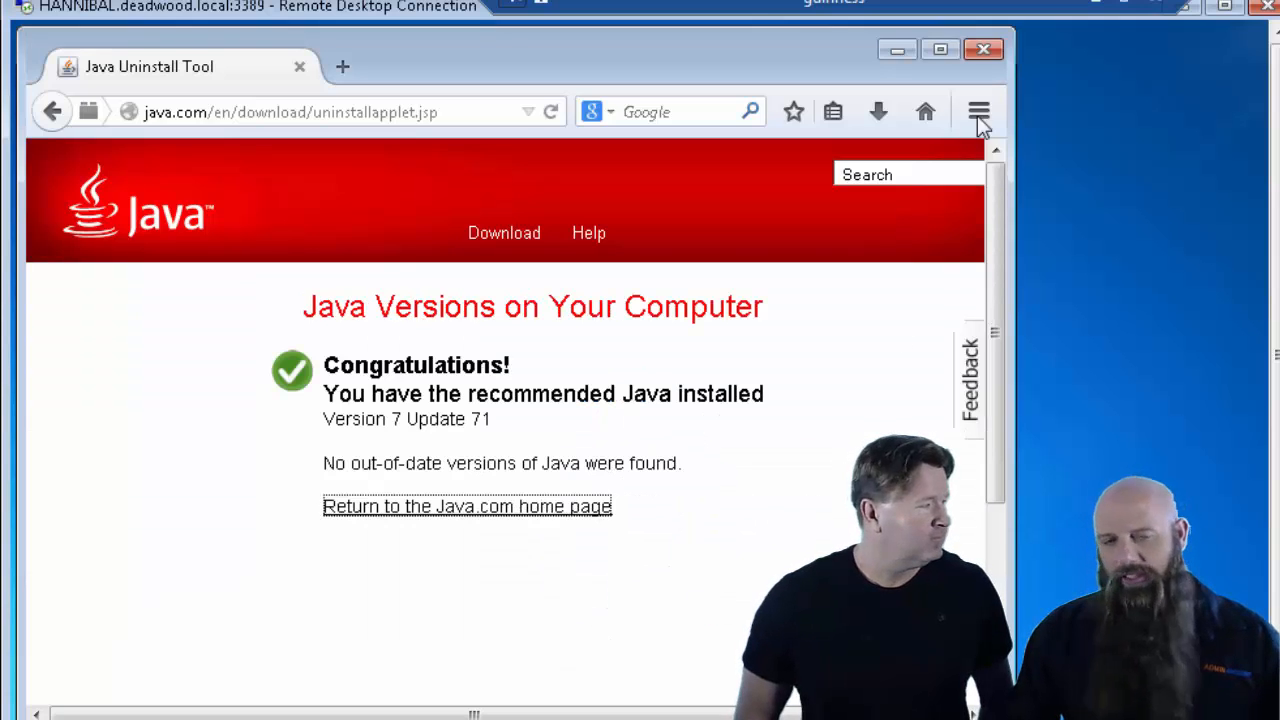
click(982, 49)
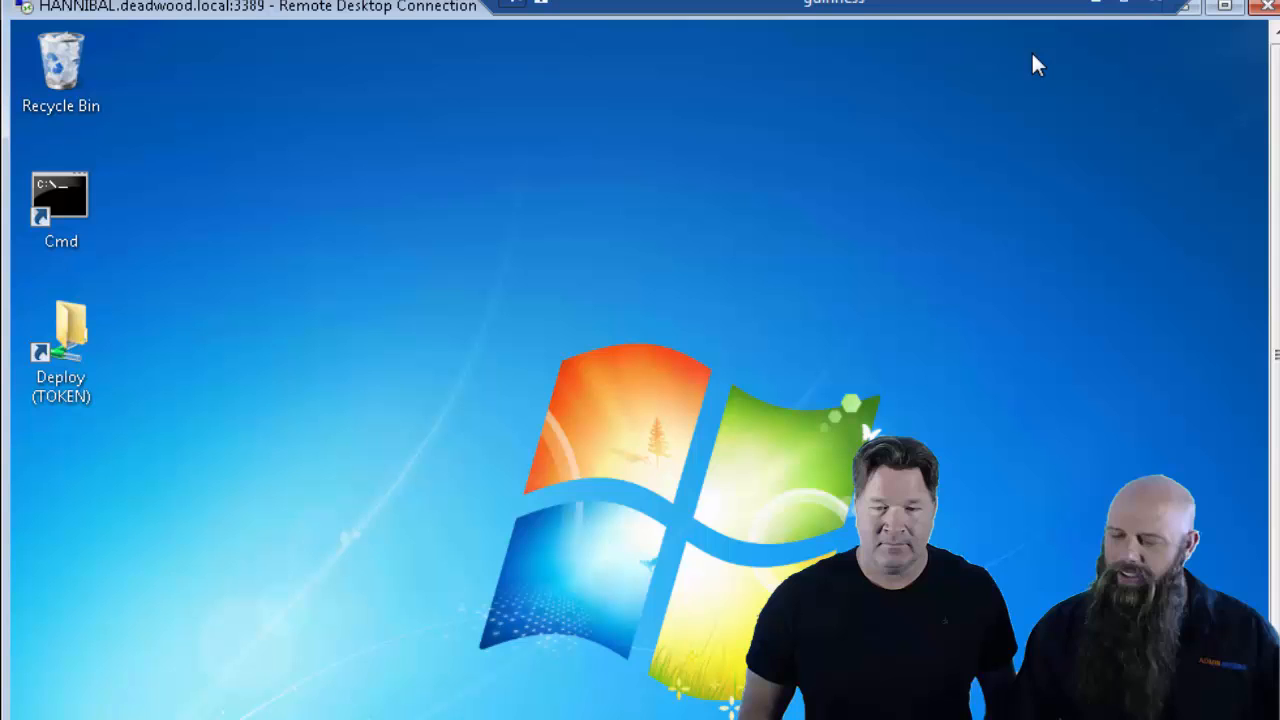